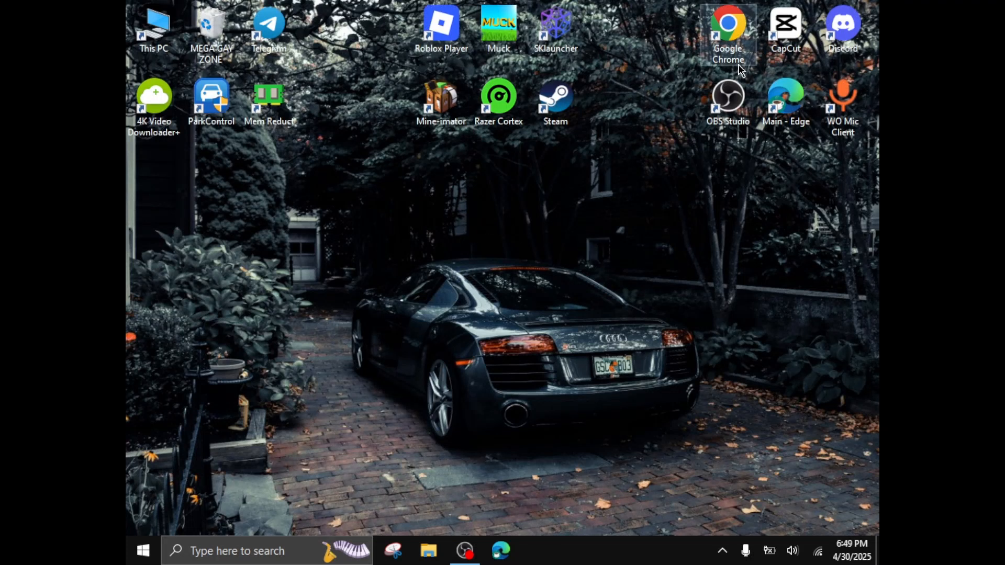
mouse_move(795, 105)
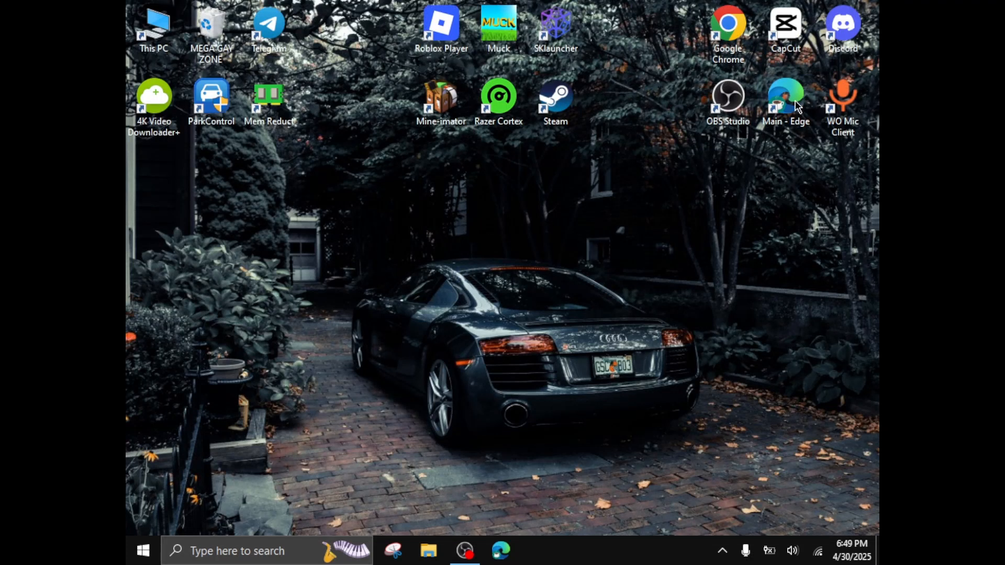
mouse_move(728, 25)
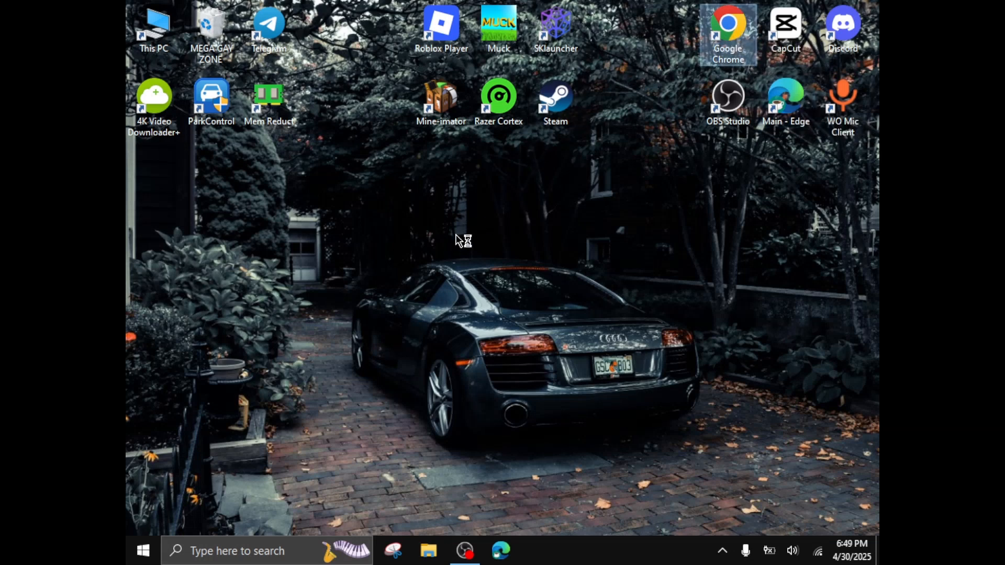
mouse_move(499, 294)
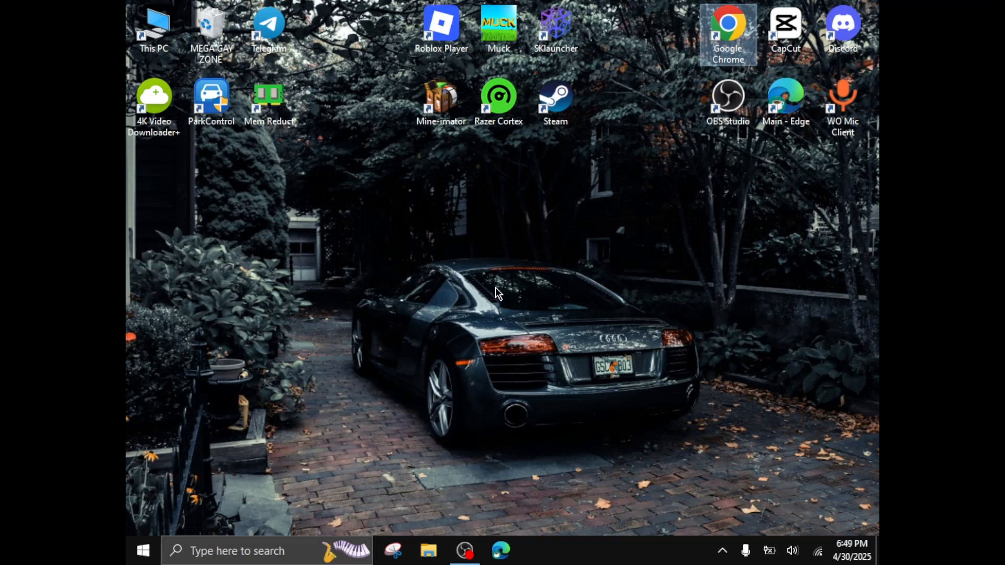
Step: Launch Google Chrome from the desktop shortcut to a new tab
double_click(728, 25)
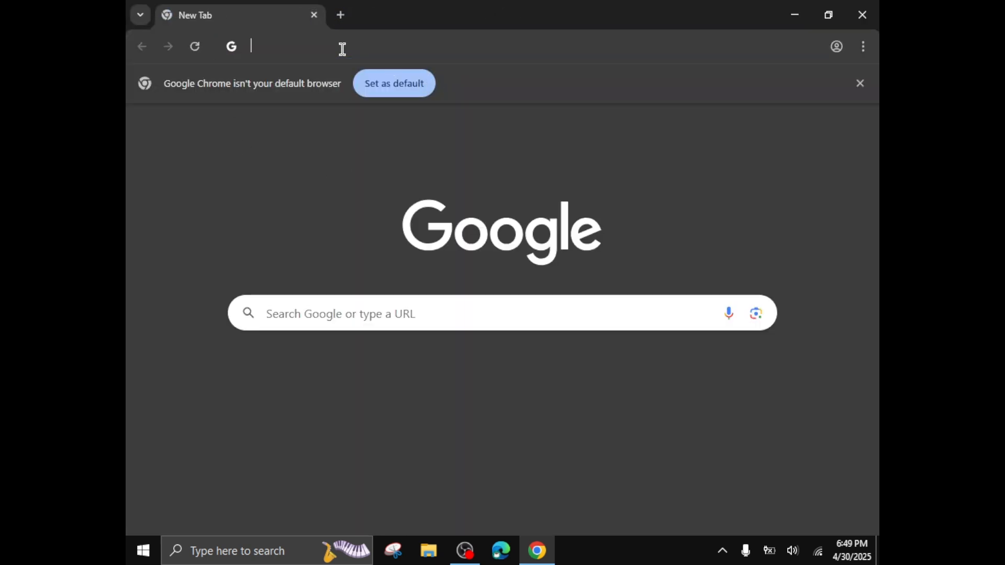
Step: Search 'fabric installer', reach fabricmc.net and download the Windows installer
type("fabric installer")
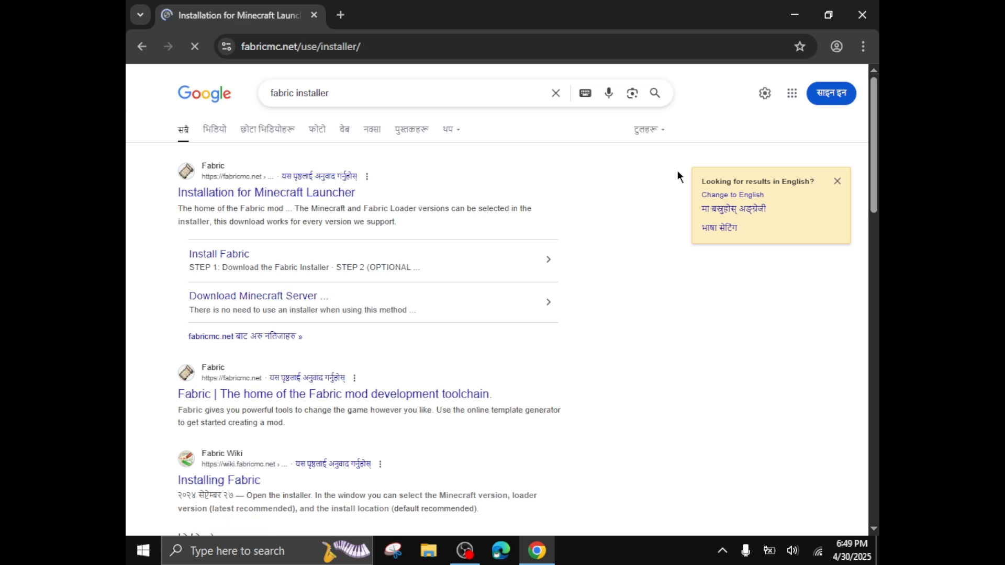
left_click(267, 193)
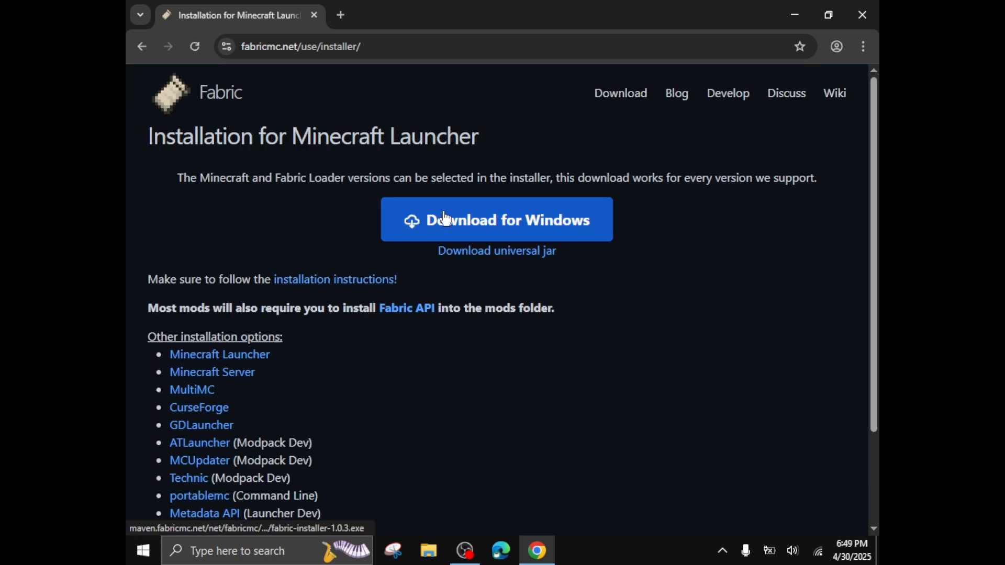
left_click(497, 220)
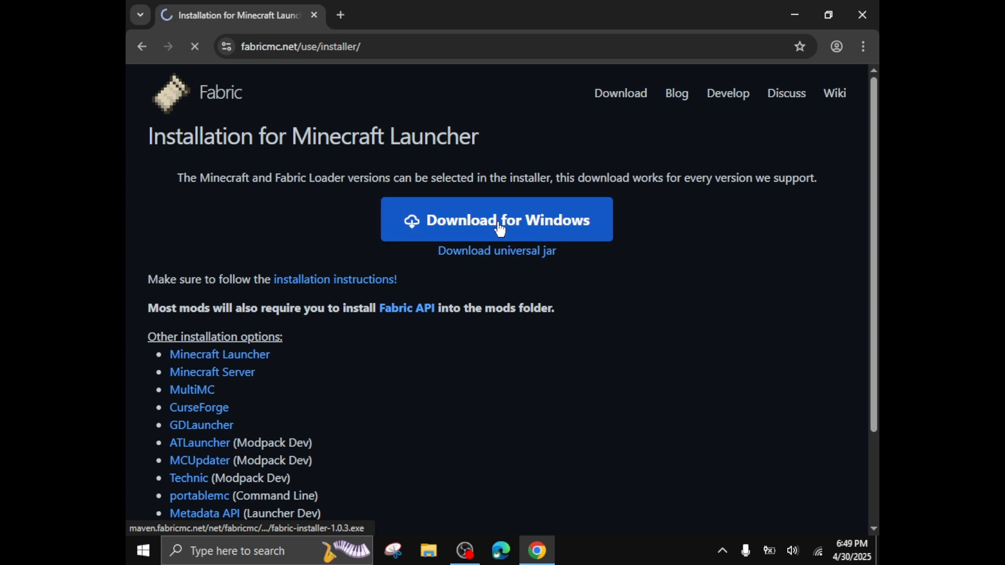
left_click(497, 220)
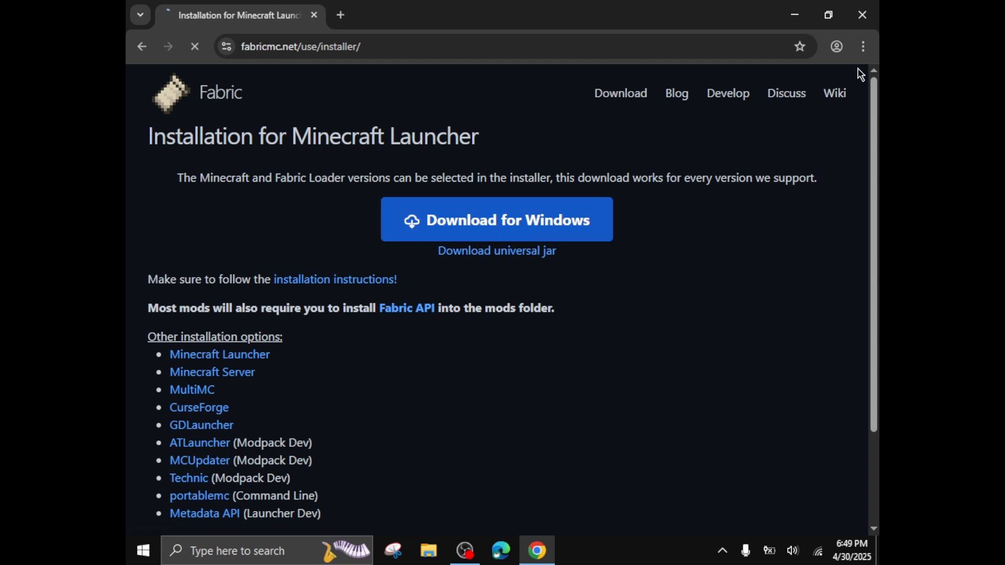
mouse_move(863, 46)
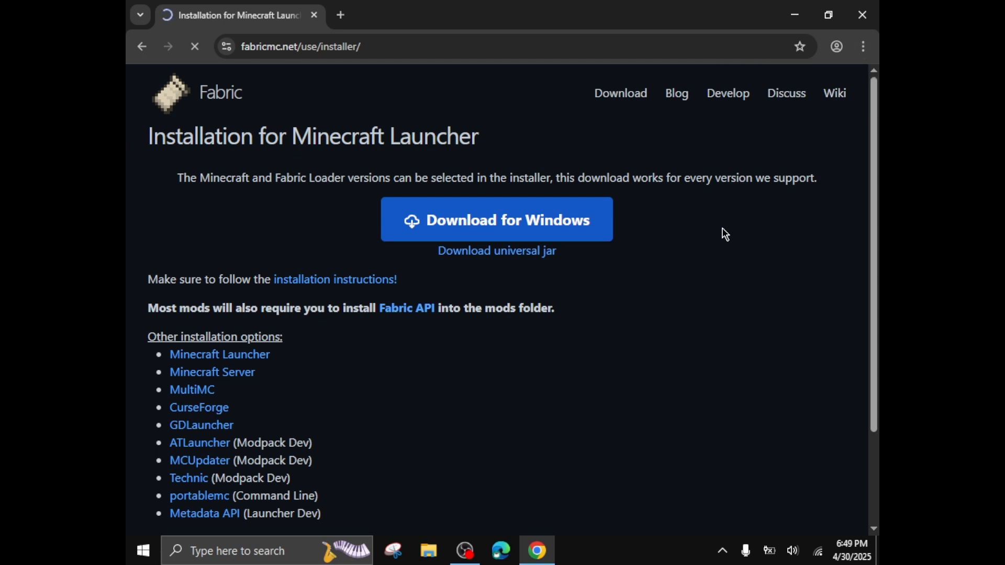
mouse_move(642, 273)
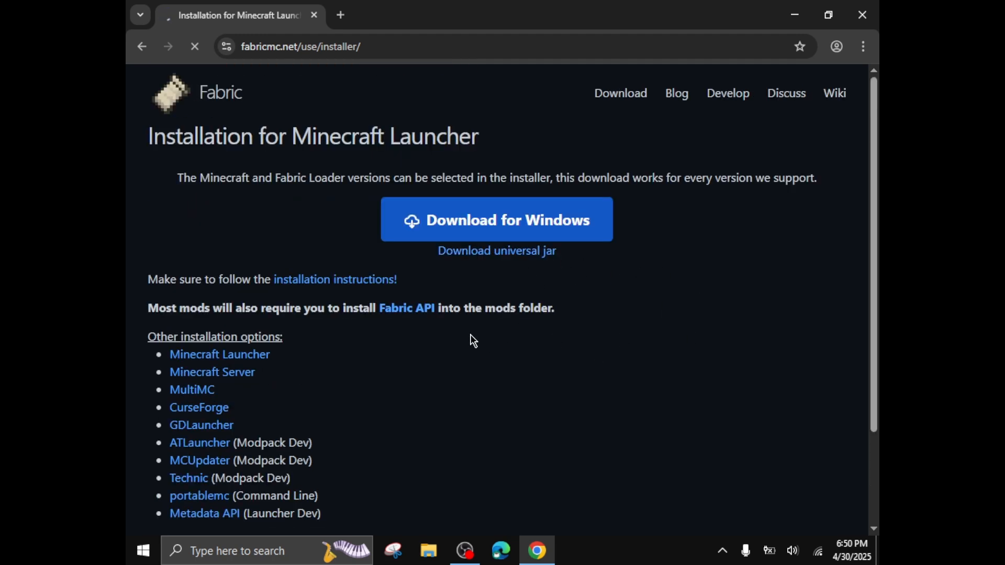
mouse_move(517, 343)
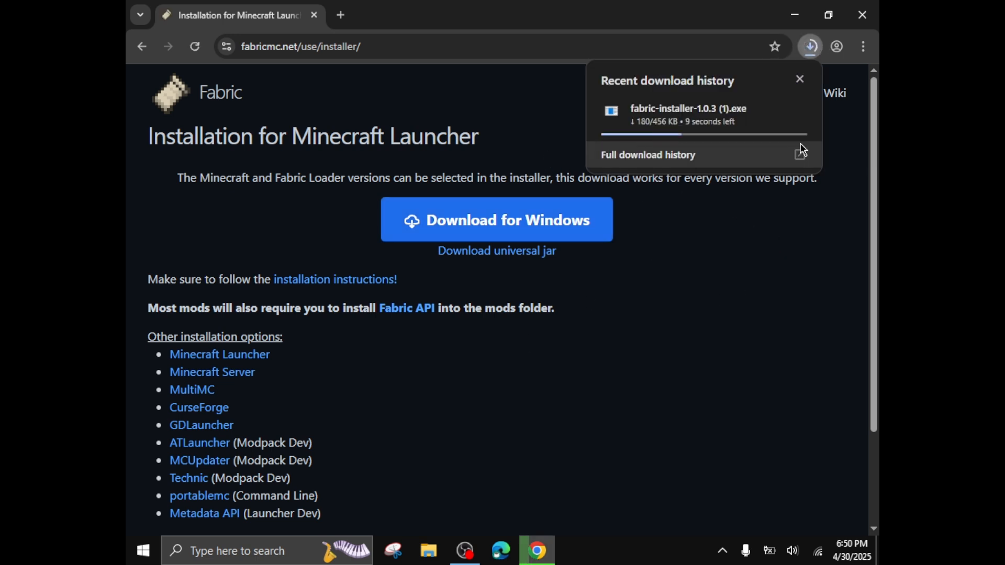
mouse_move(654, 125)
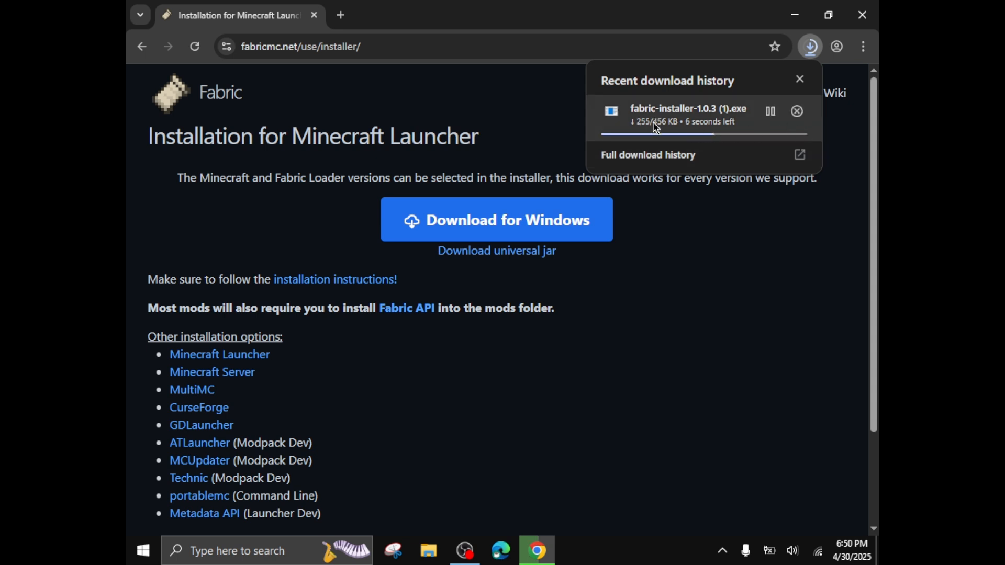
left_click(797, 111)
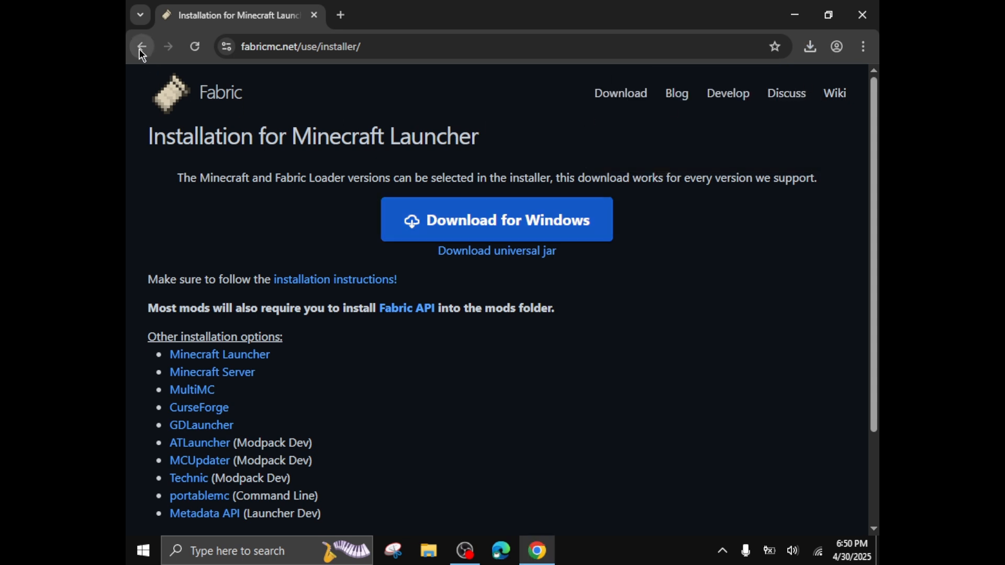
Step: Search Google for 'fabric api' and open the Modrinth 'Fabric API - Minecraft Mod' result
left_click(141, 46)
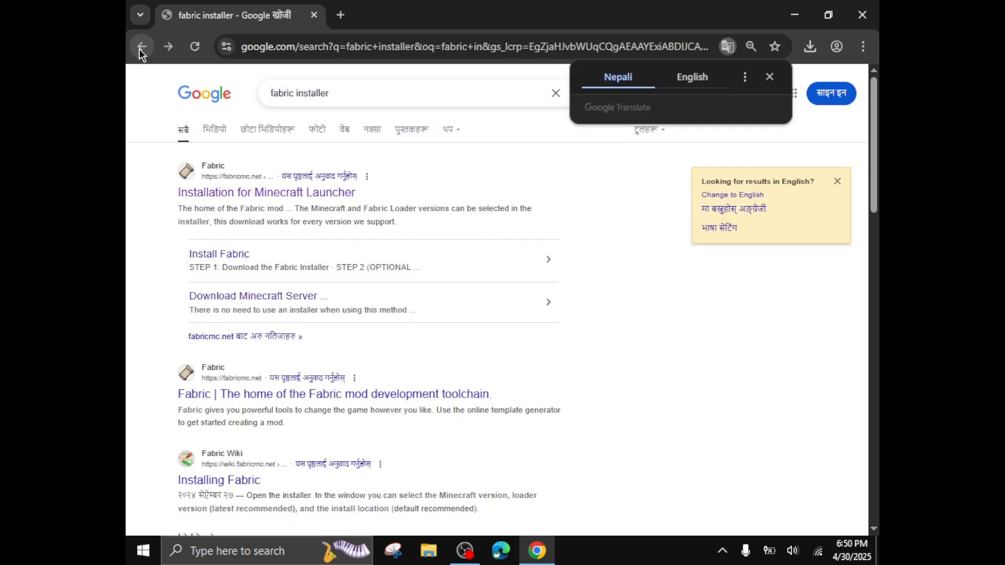
left_click(384, 93)
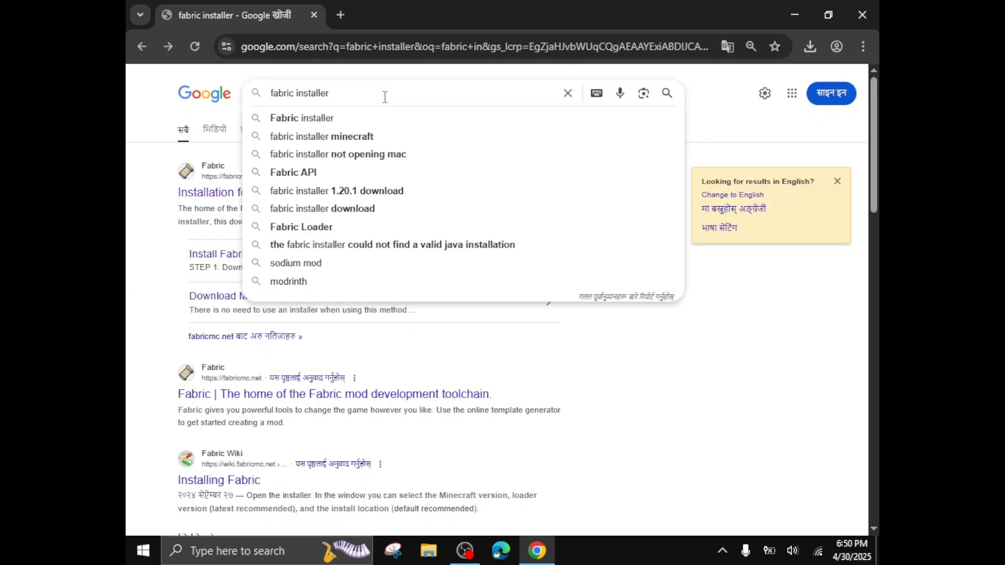
mouse_move(387, 103)
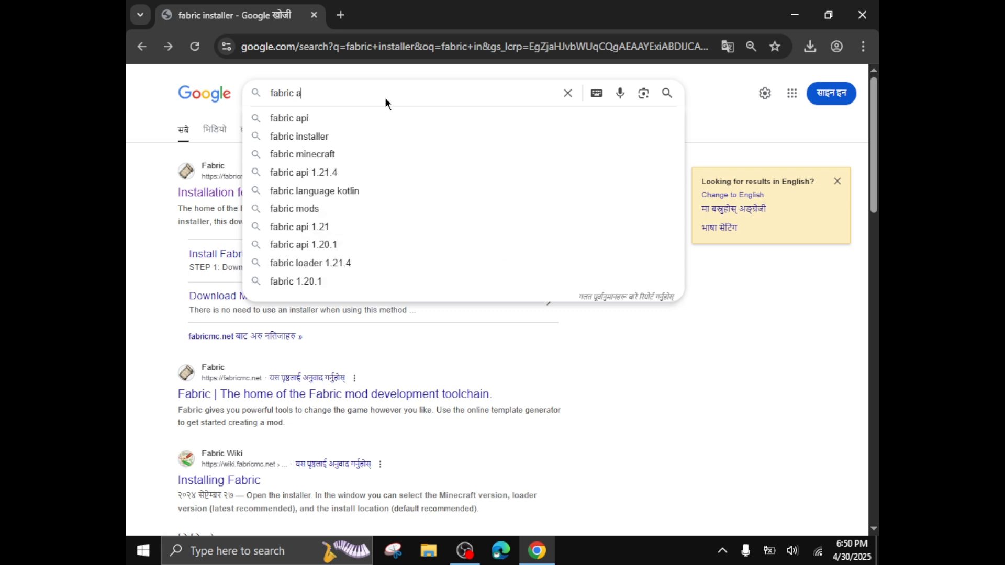
left_click(289, 117)
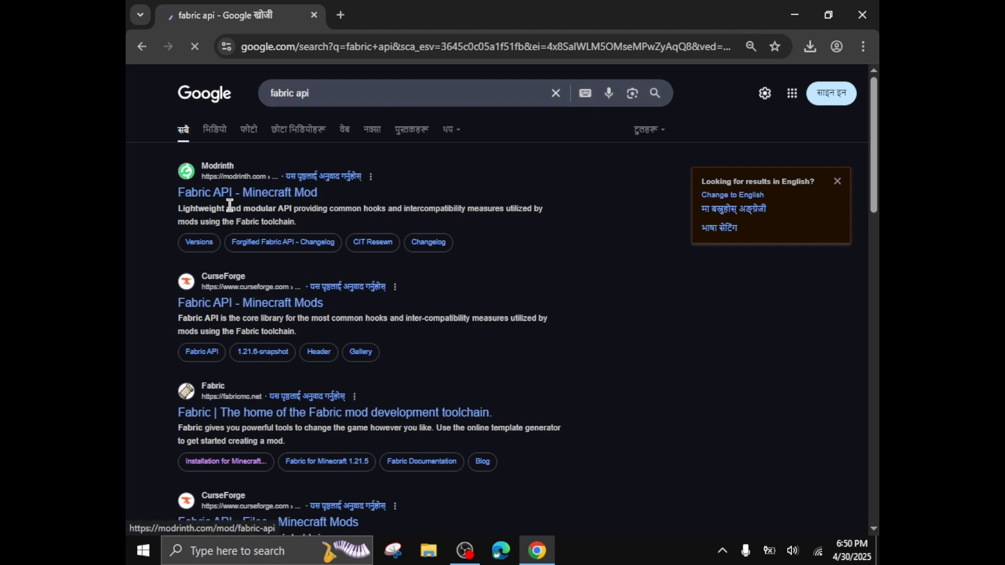
left_click(247, 193)
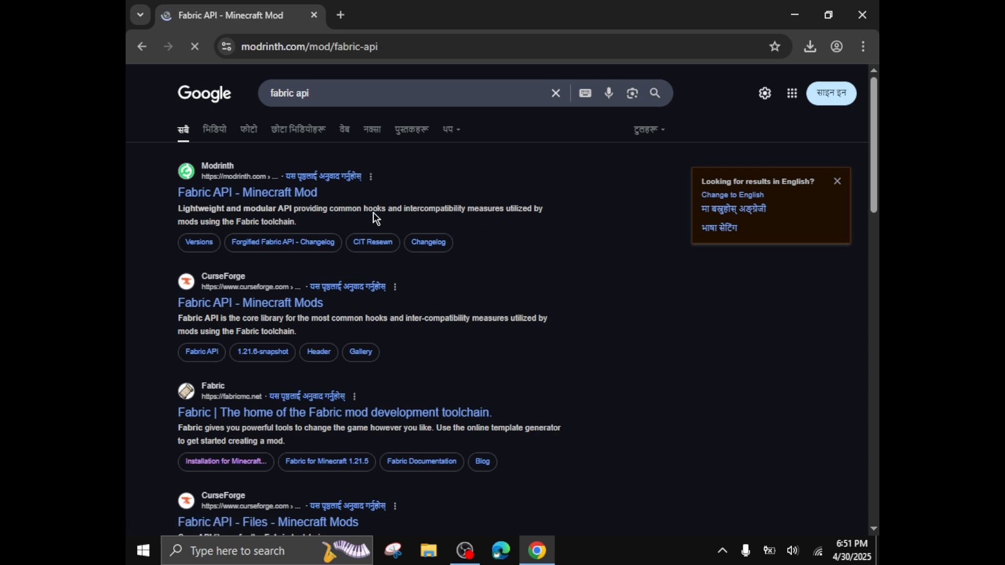
left_click(248, 193)
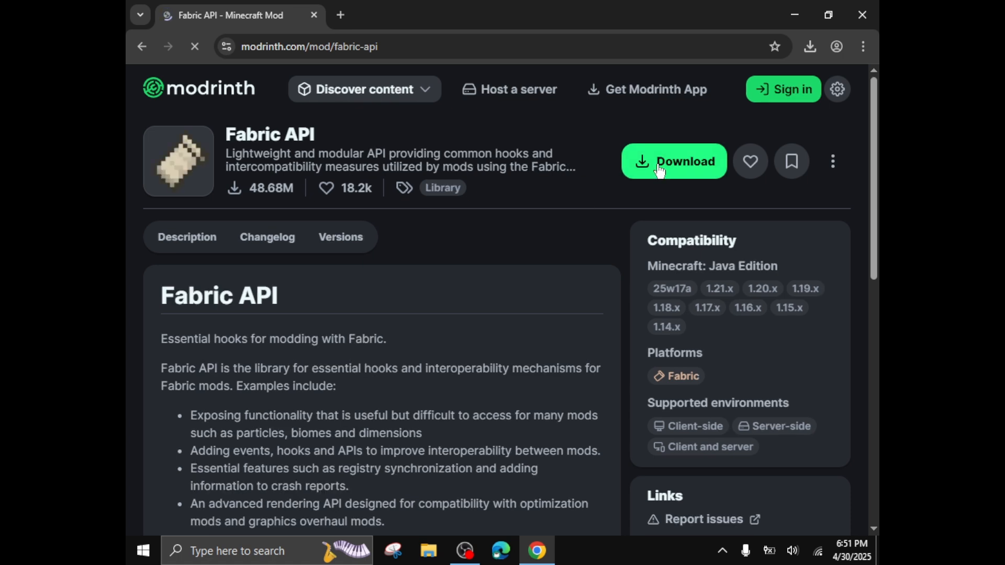
Step: Download the Fabric API 0.100.8+1.20.6 file for Minecraft 1.20.6 on Fabric
left_click(186, 238)
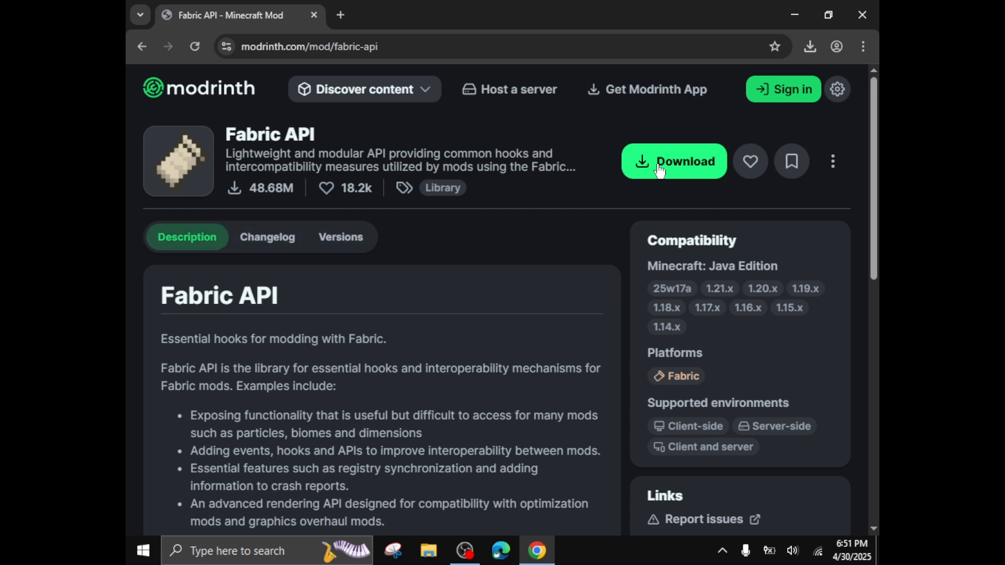
left_click(674, 162)
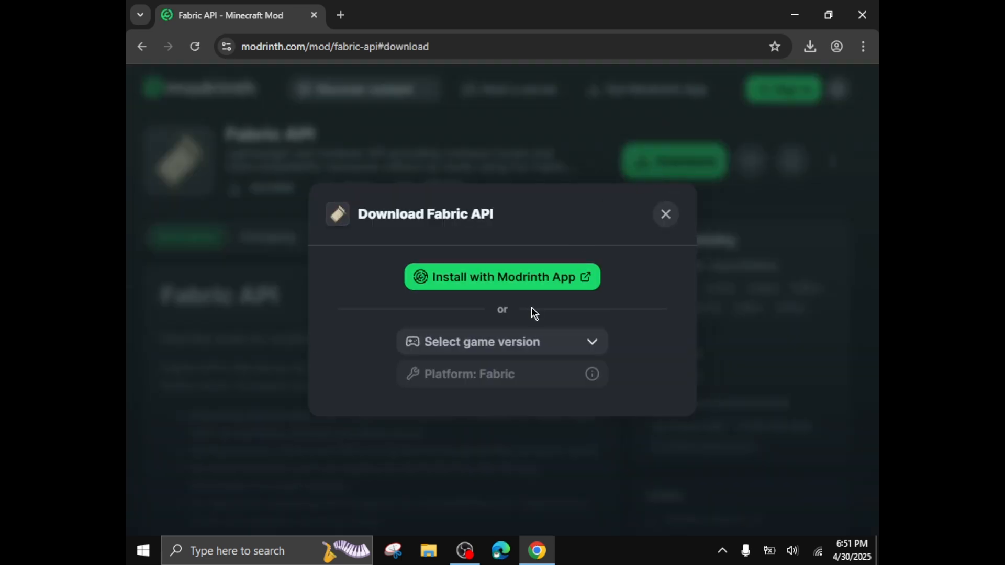
left_click(502, 342)
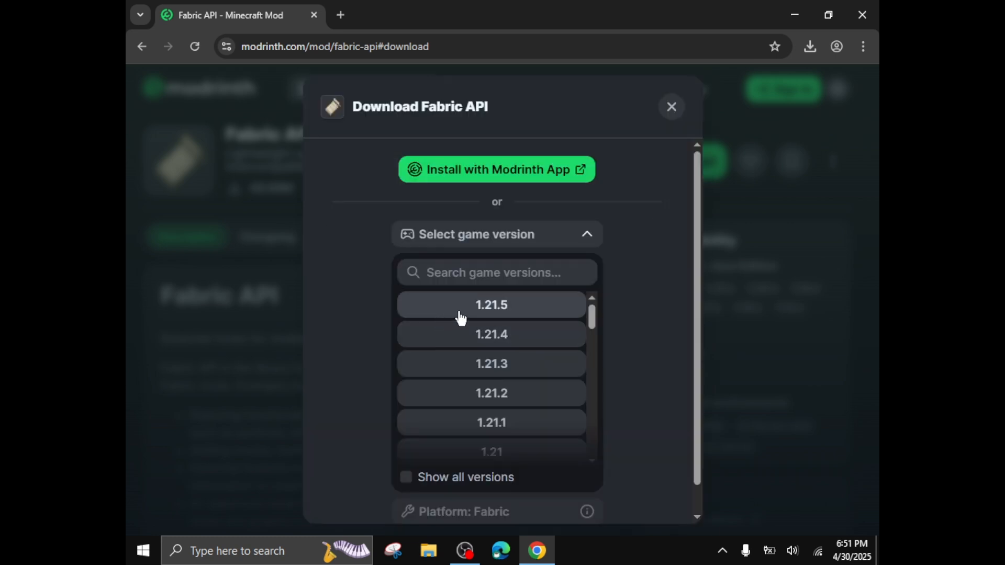
scroll("down", 3)
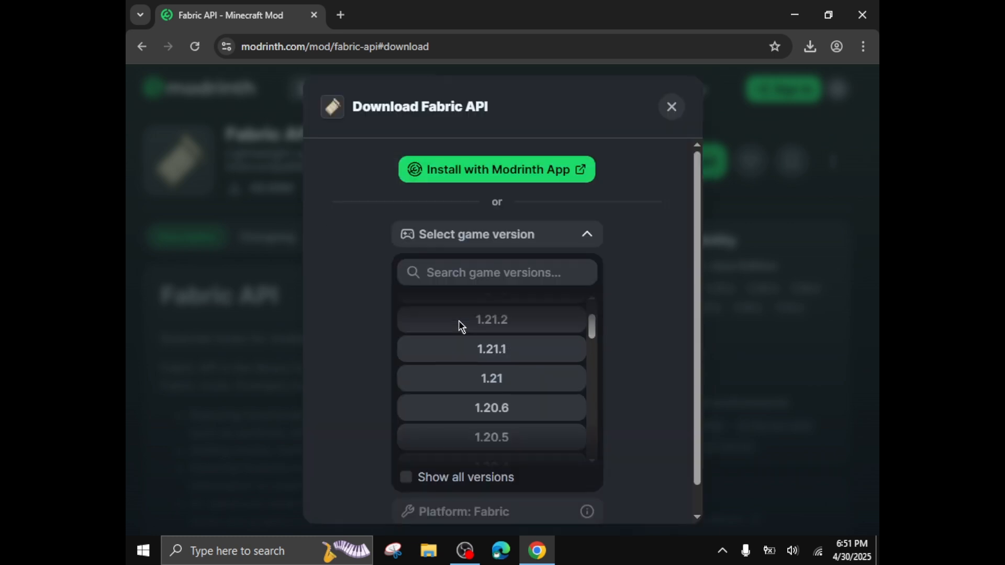
mouse_move(524, 362)
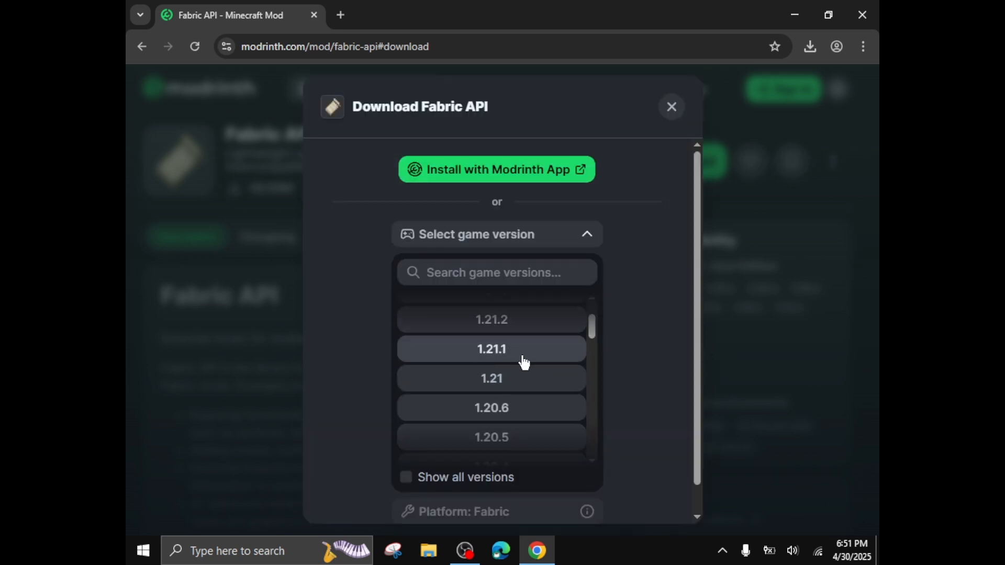
scroll("down", 3)
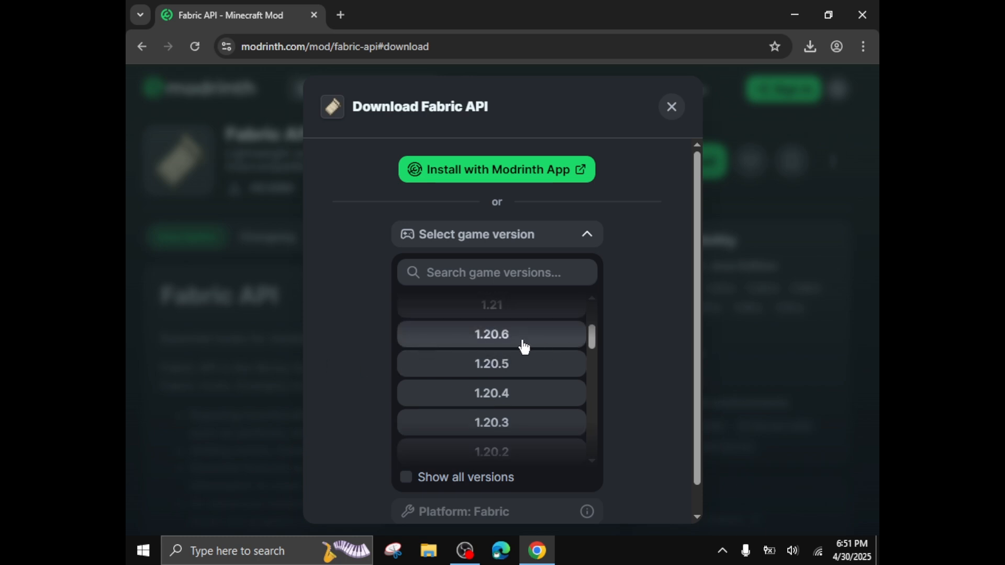
left_click(491, 334)
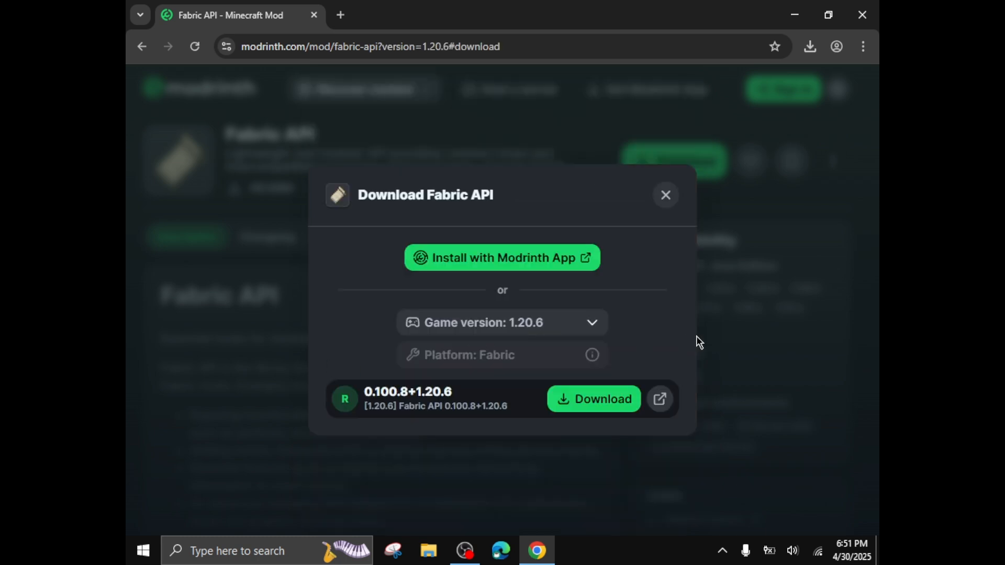
mouse_move(592, 399)
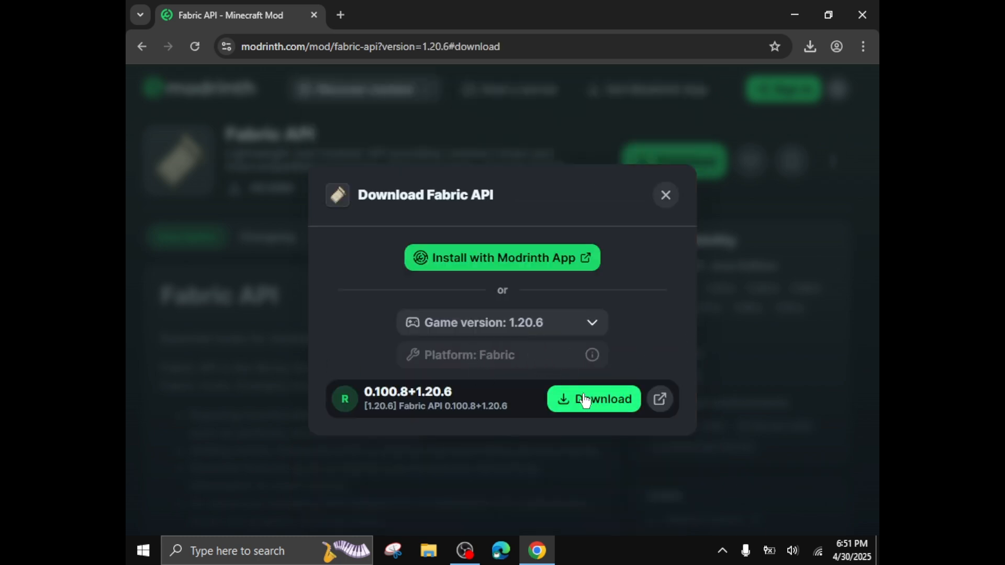
left_click(593, 399)
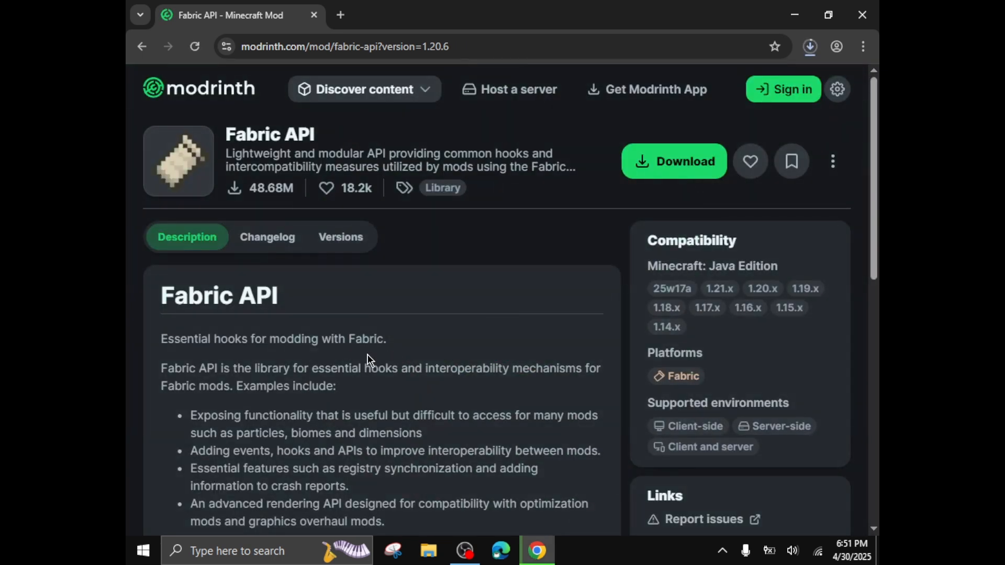
left_click(810, 46)
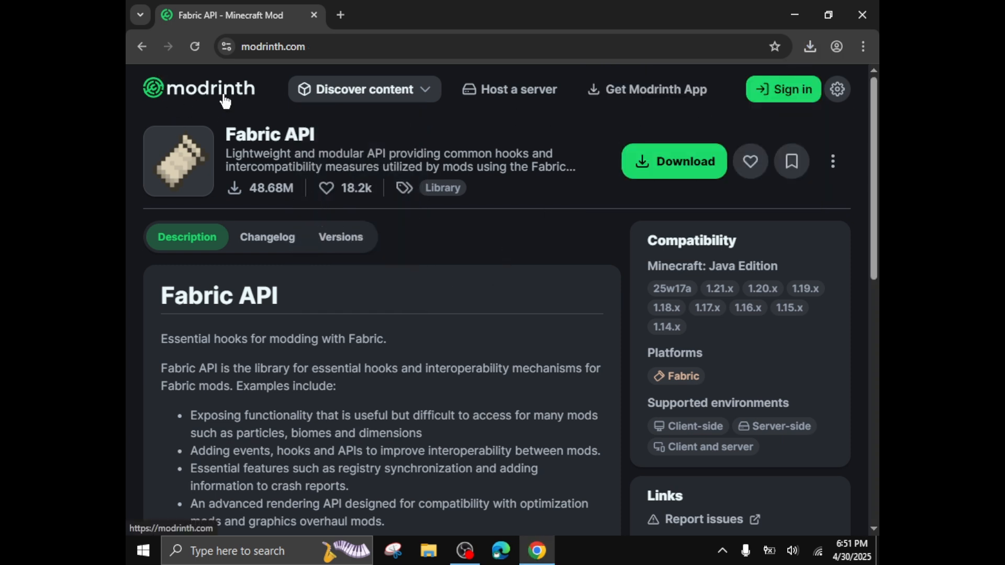
Step: From the Modrinth home page, browse Discover mods and open the Sodium mod page
left_click(199, 88)
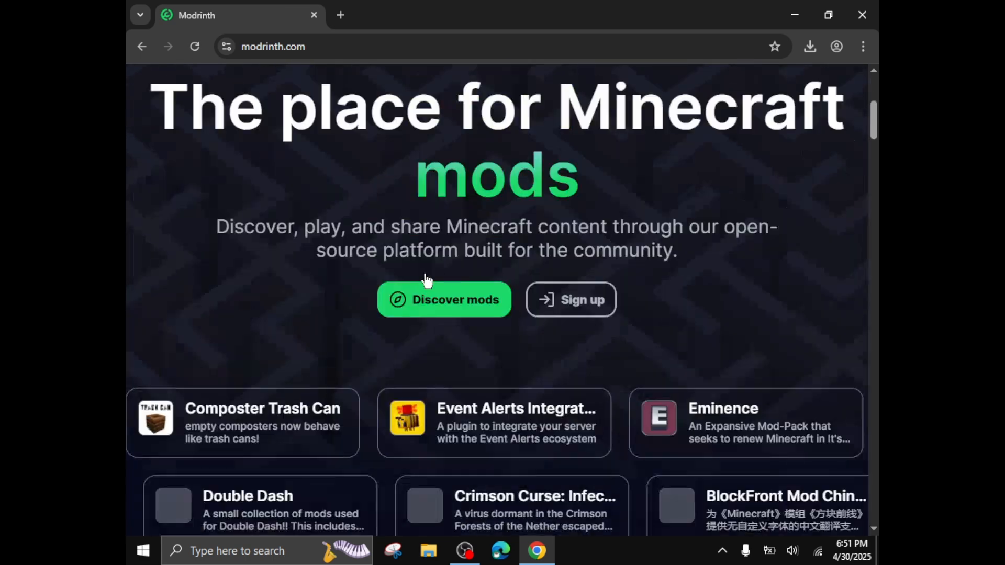
left_click(444, 300)
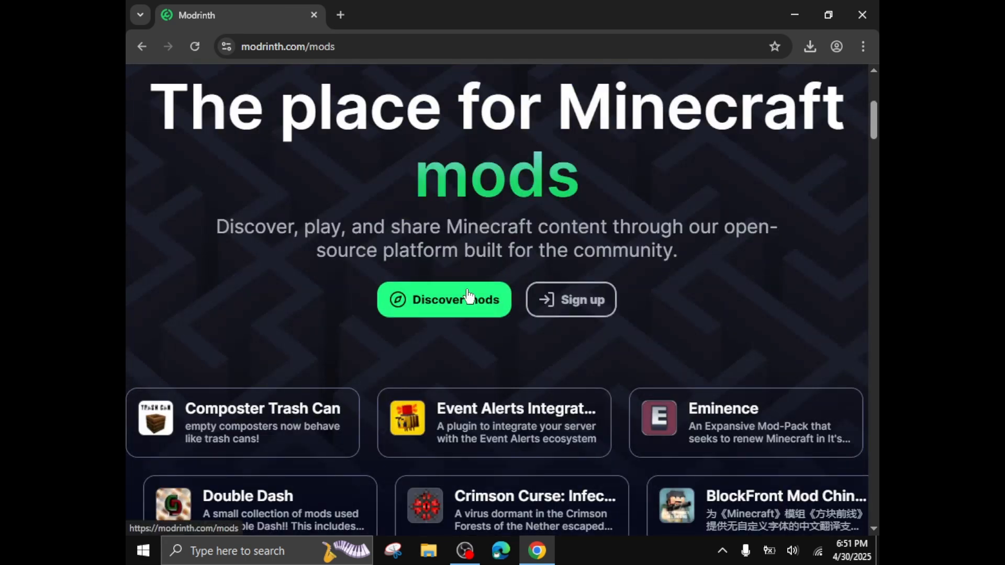
left_click(444, 300)
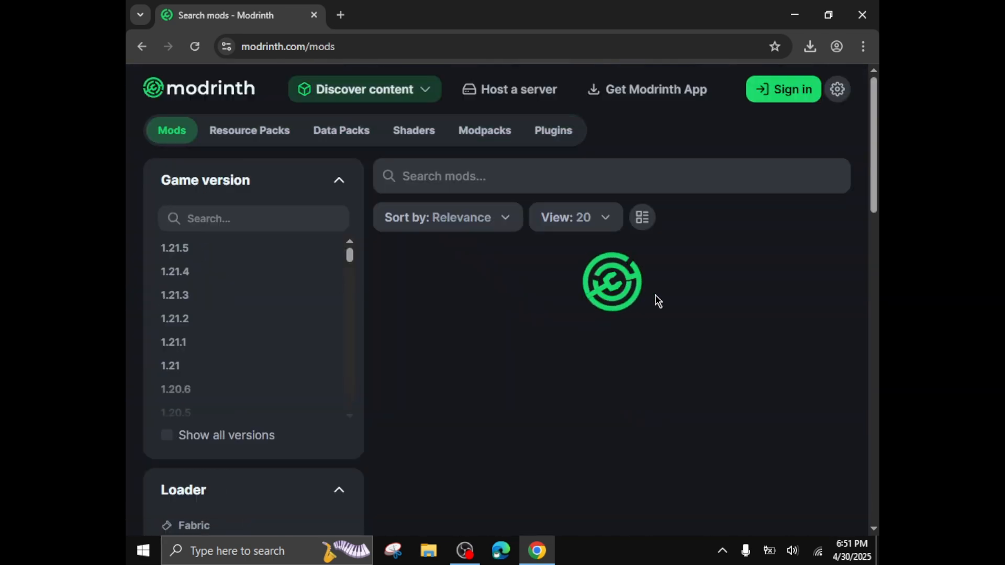
scroll("down", 3)
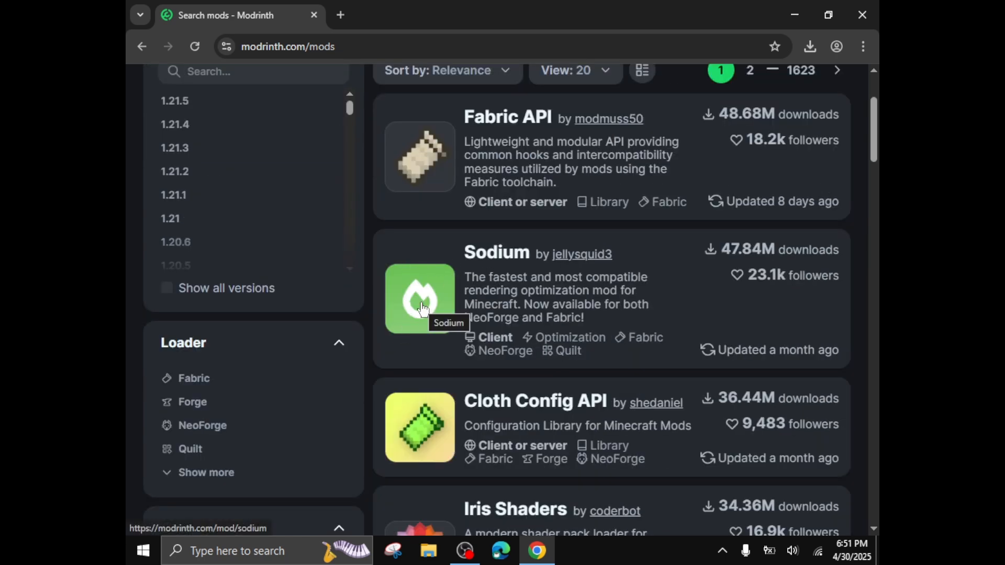
mouse_move(410, 329)
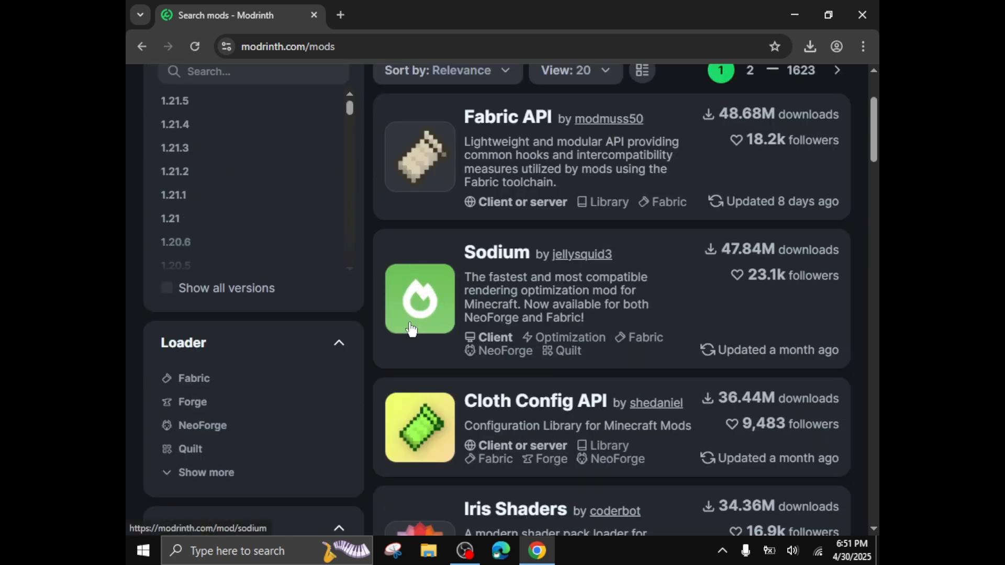
left_click(418, 299)
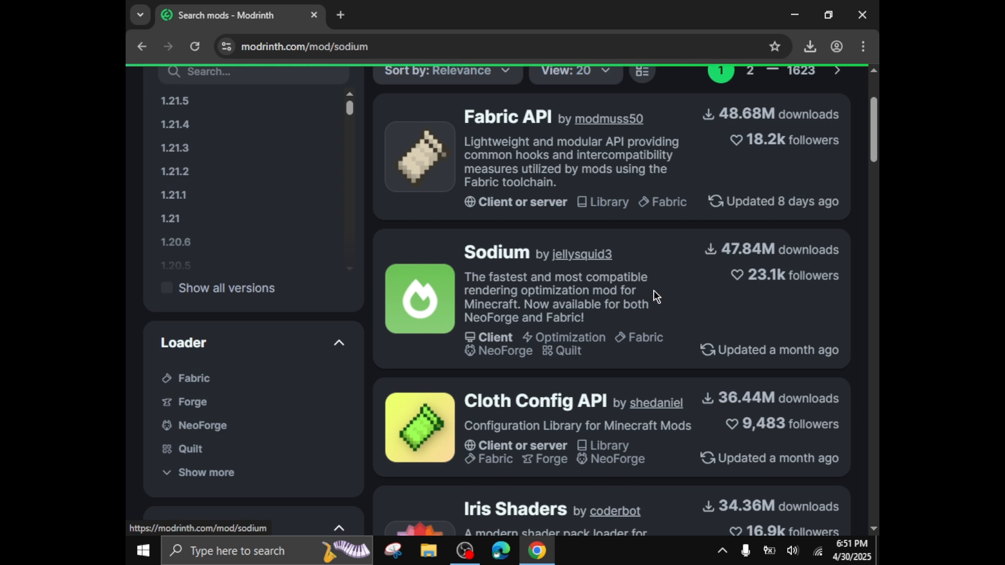
left_click(495, 252)
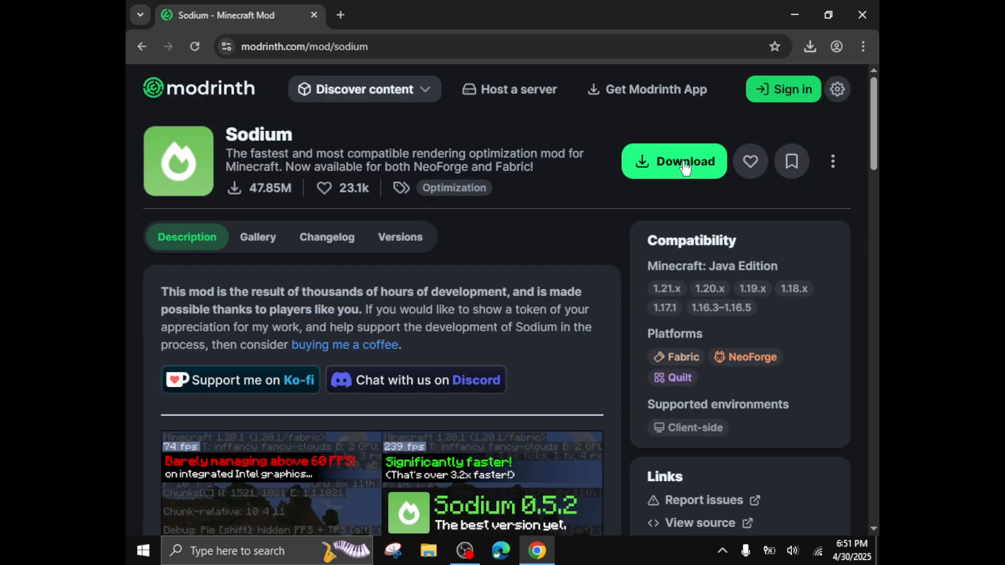
Step: Download the Sodium mc1.20.6-0.5.11 build for Minecraft 1.20.6 on Fabric
left_click(674, 161)
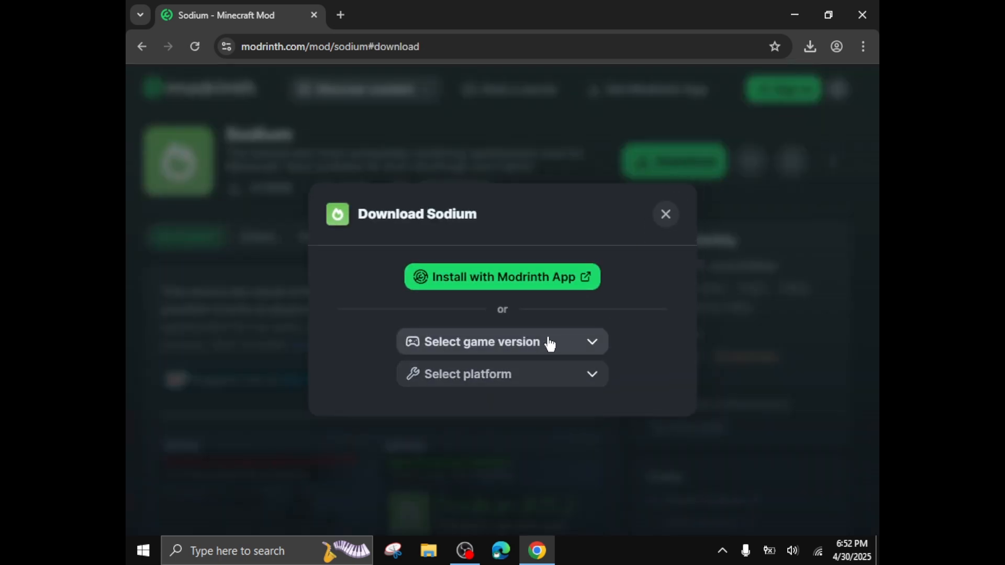
left_click(502, 341)
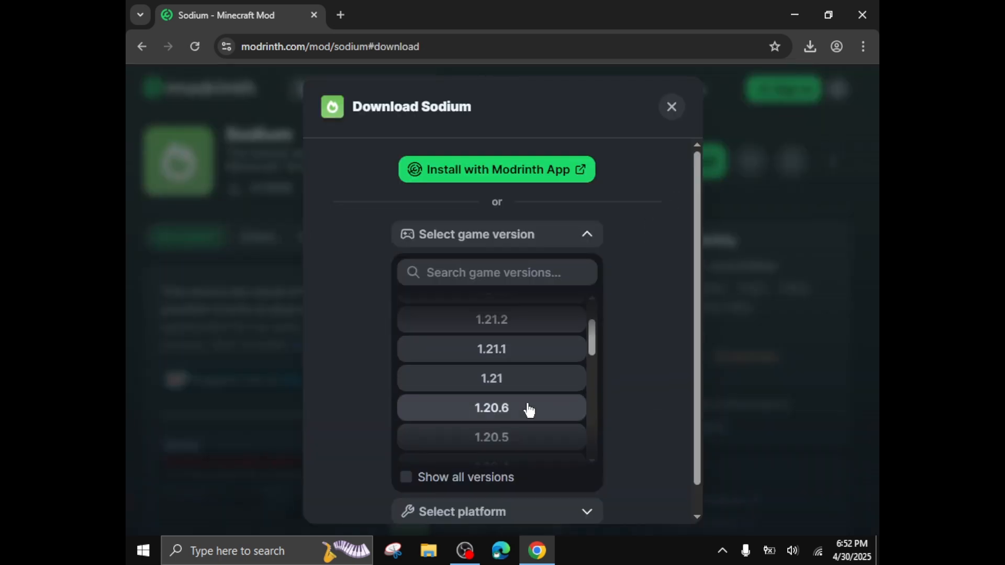
left_click(492, 407)
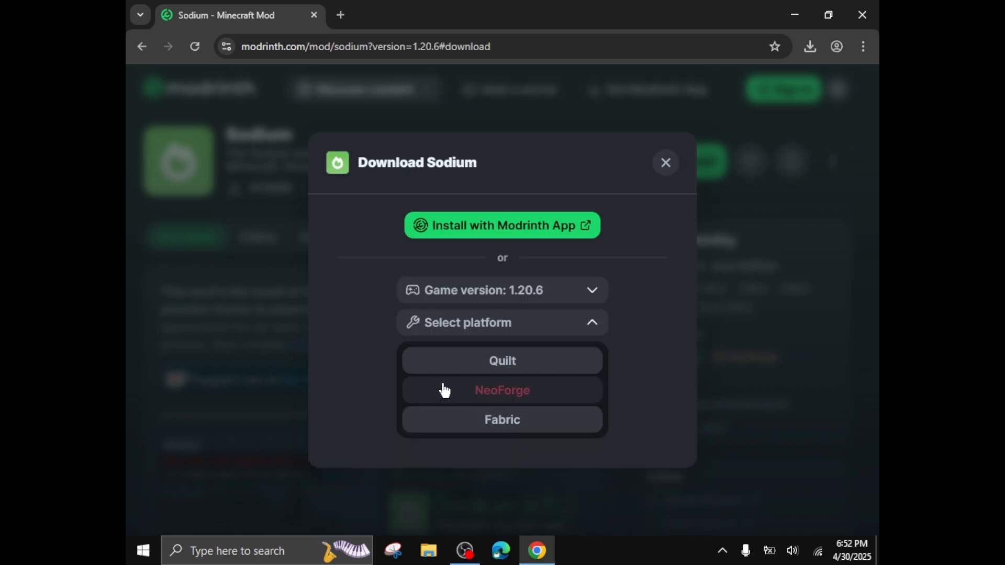
left_click(502, 419)
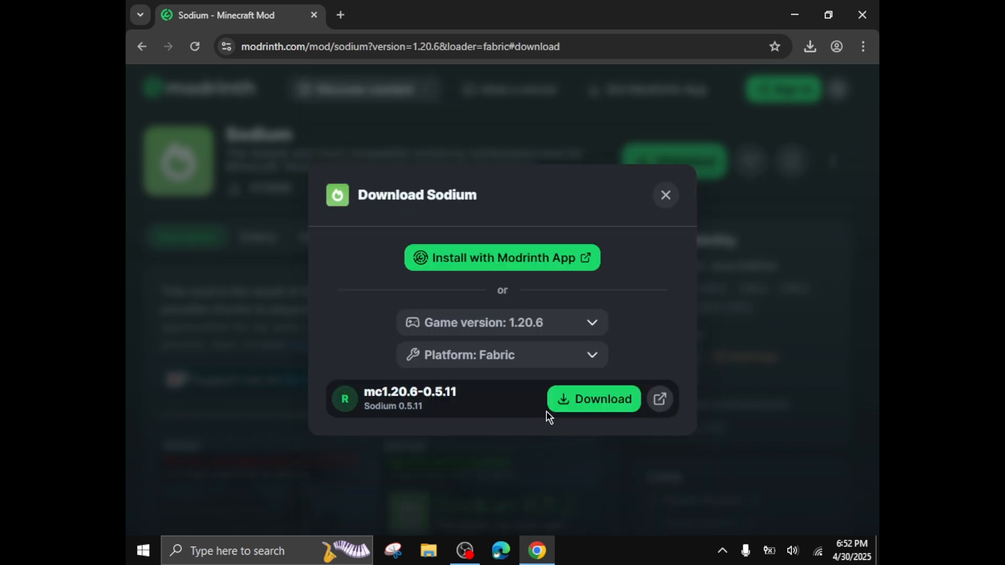
left_click(593, 399)
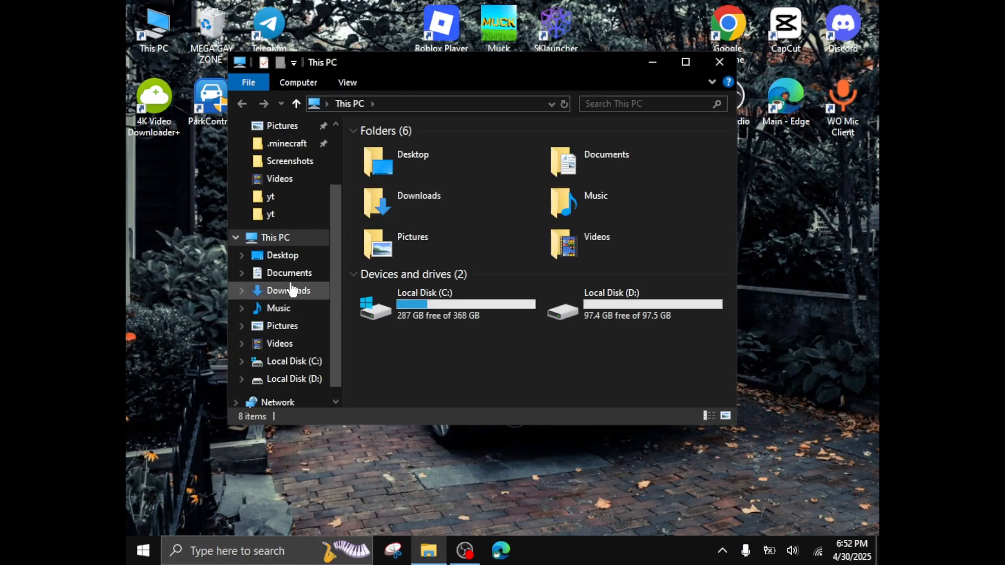
Step: In Downloads, select fabric-installer-1.0.3 and open it from its context menu
left_click(287, 290)
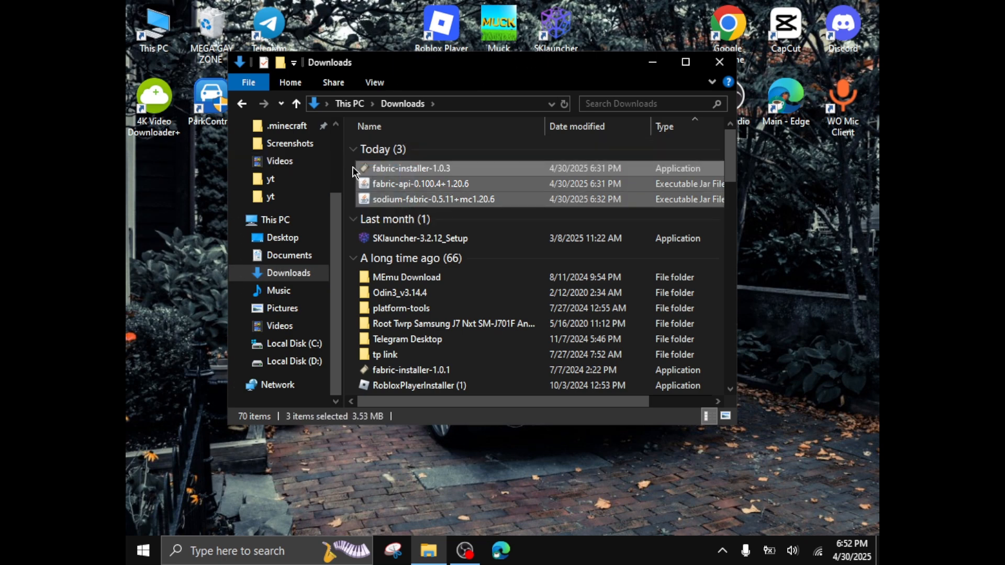
left_click(411, 167)
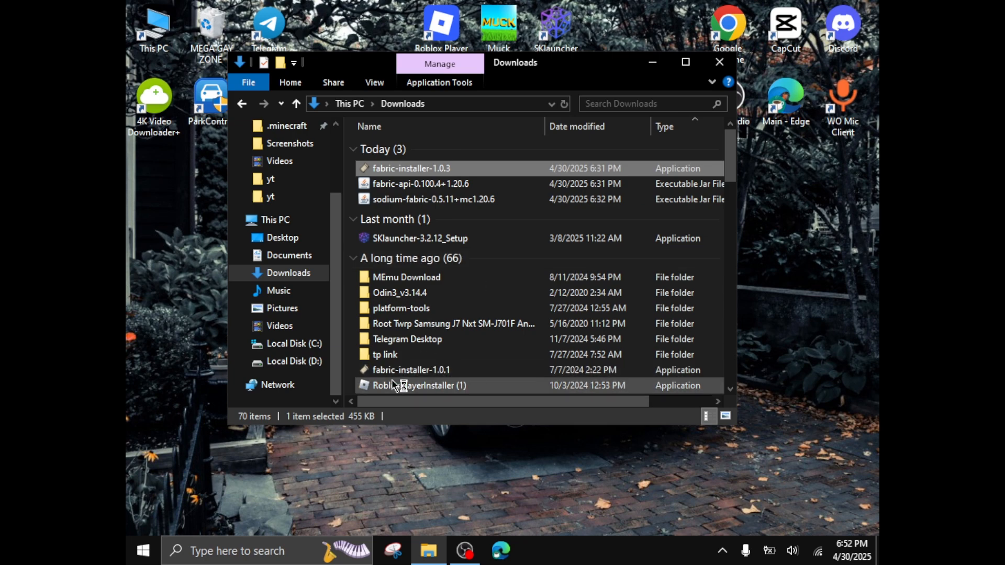
right_click(411, 370)
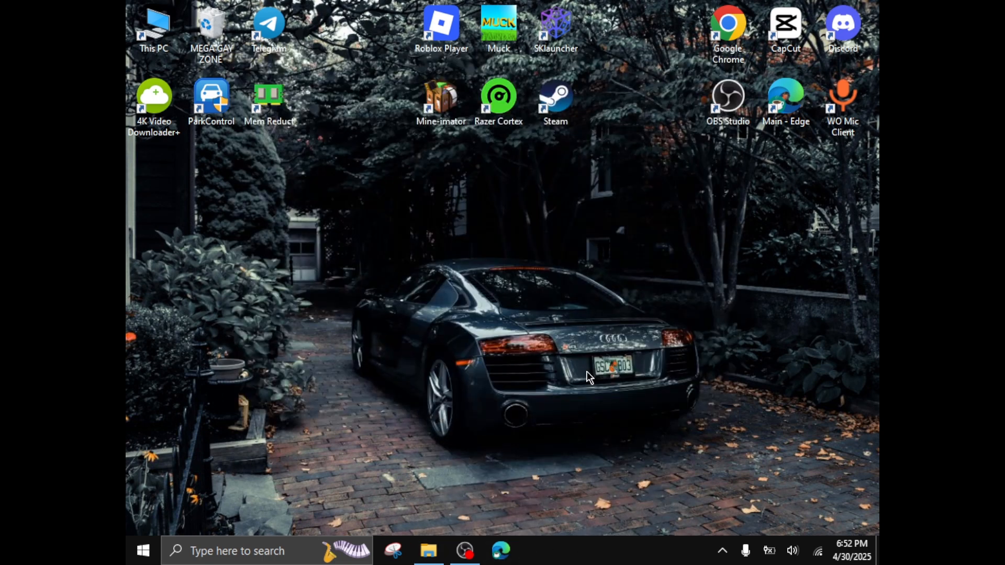
Step: Install Fabric Loader 0.16.14 for Minecraft 1.20.6, confirm success and close the installer
left_click(537, 555)
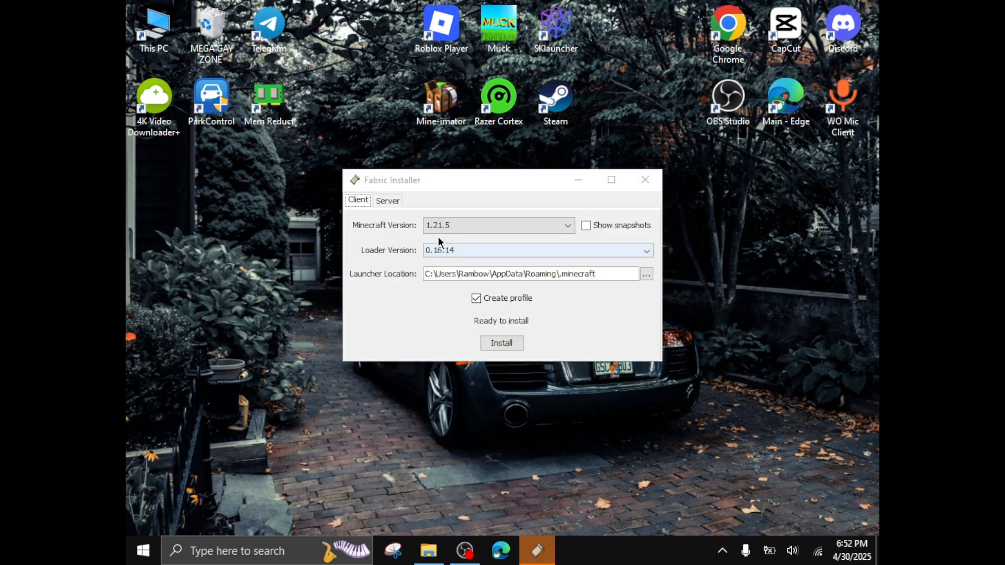
left_click(496, 225)
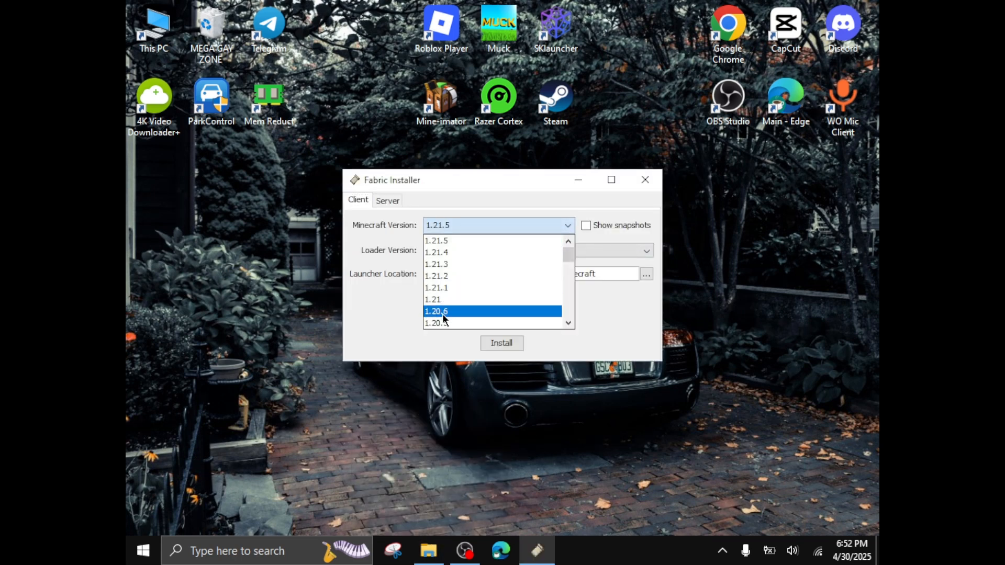
left_click(437, 312)
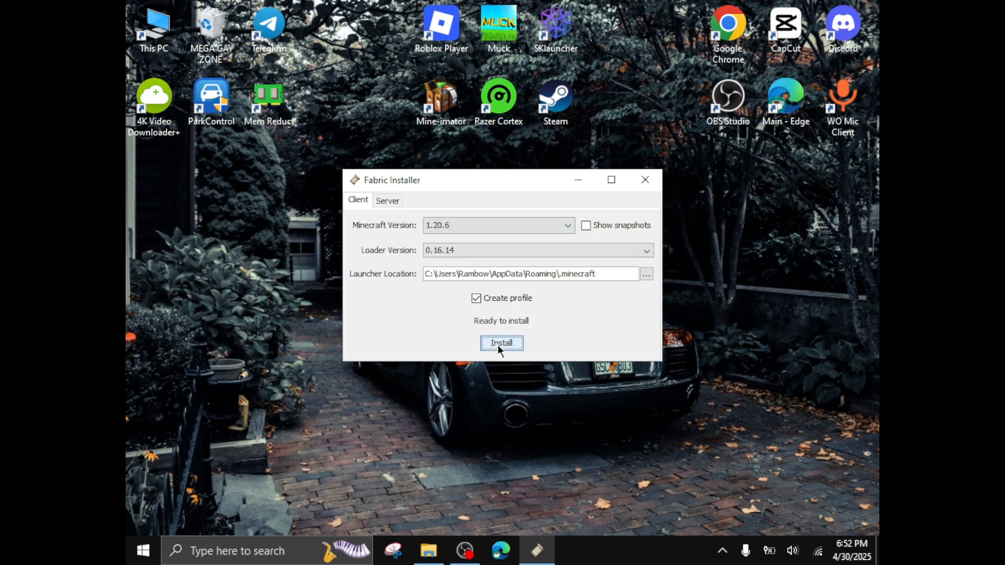
left_click(502, 343)
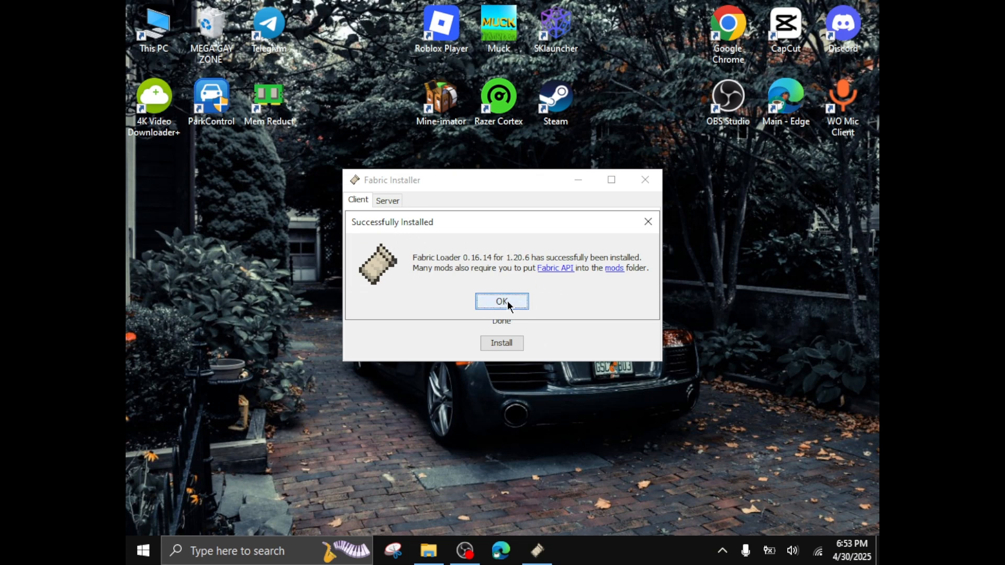
left_click(501, 301)
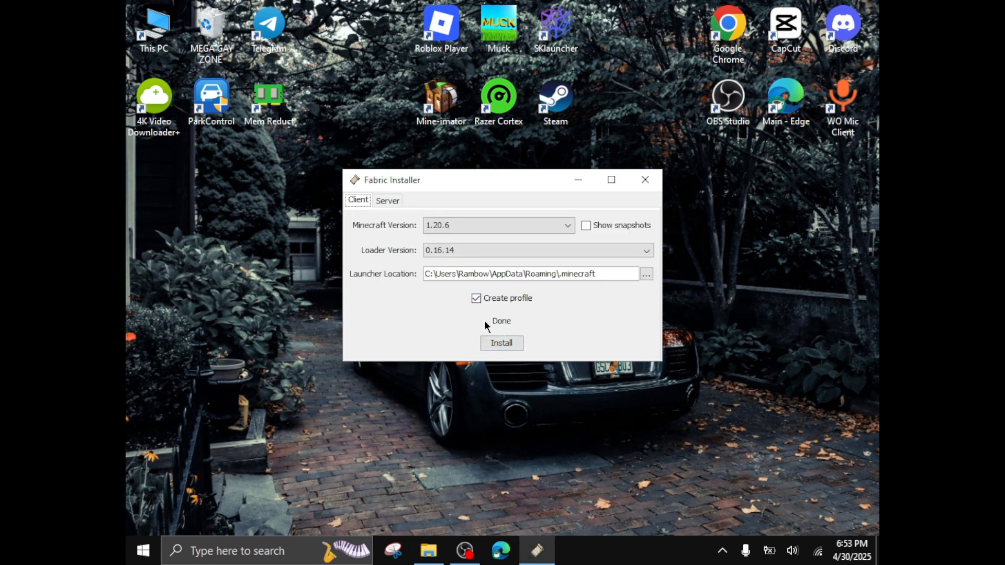
left_click(644, 179)
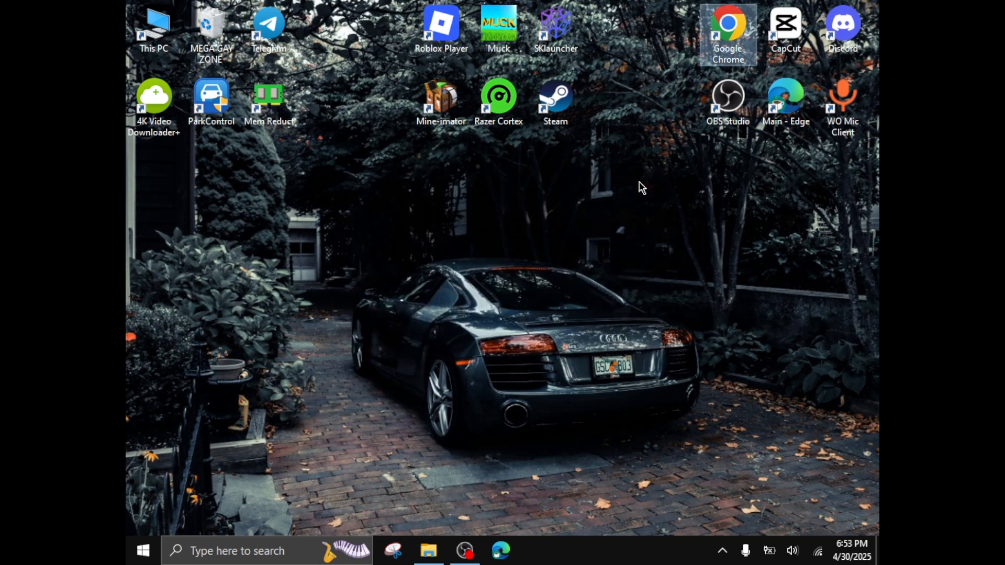
Step: Bring up the Run dialog with %appdata% entered in the Open field
left_click(427, 556)
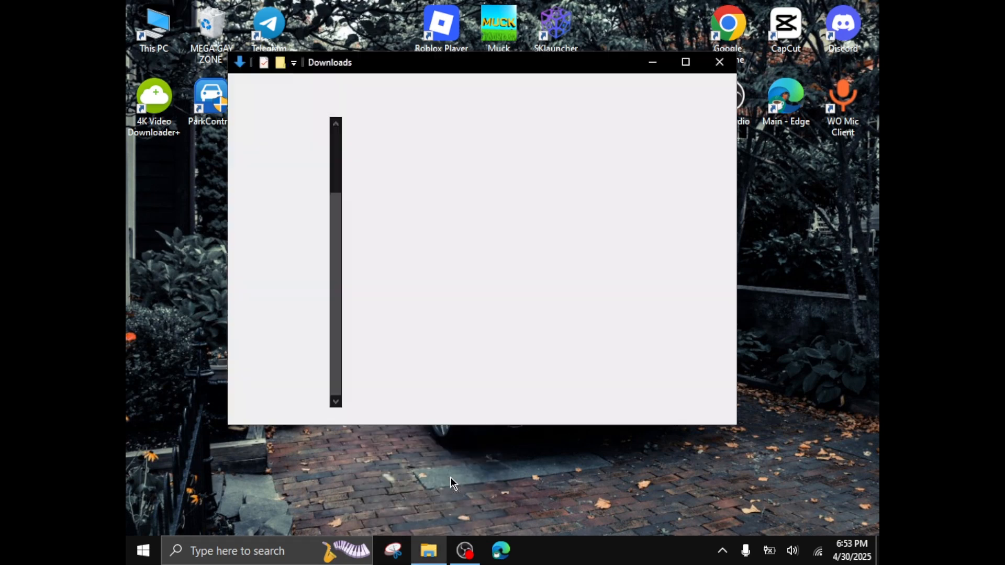
left_click(719, 62)
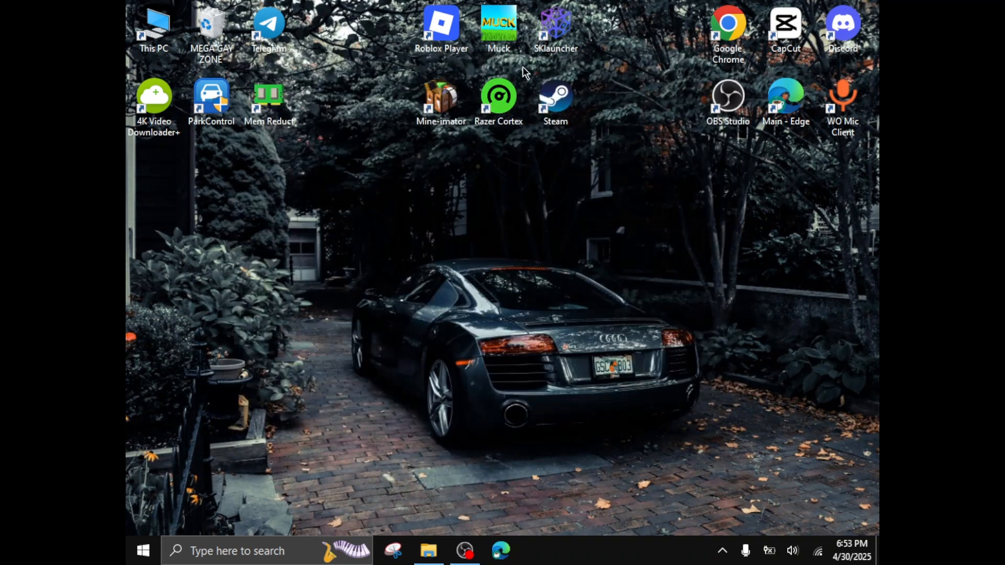
mouse_move(621, 51)
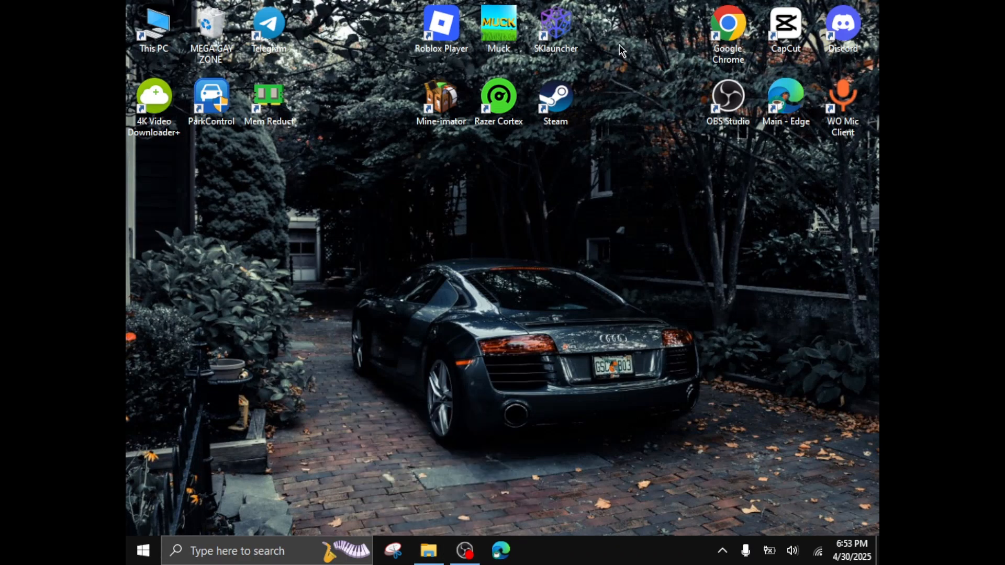
mouse_move(381, 352)
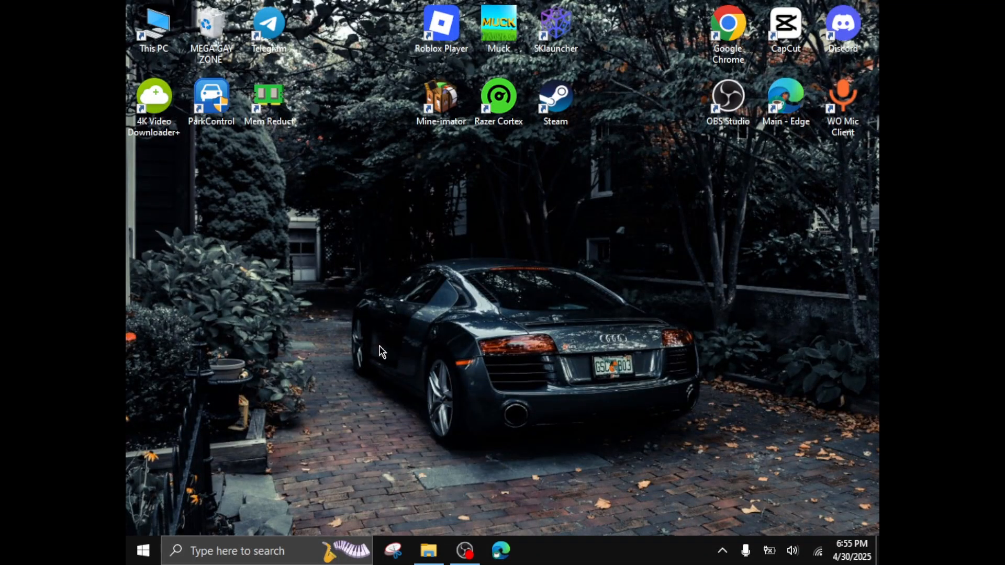
type("%appdata%")
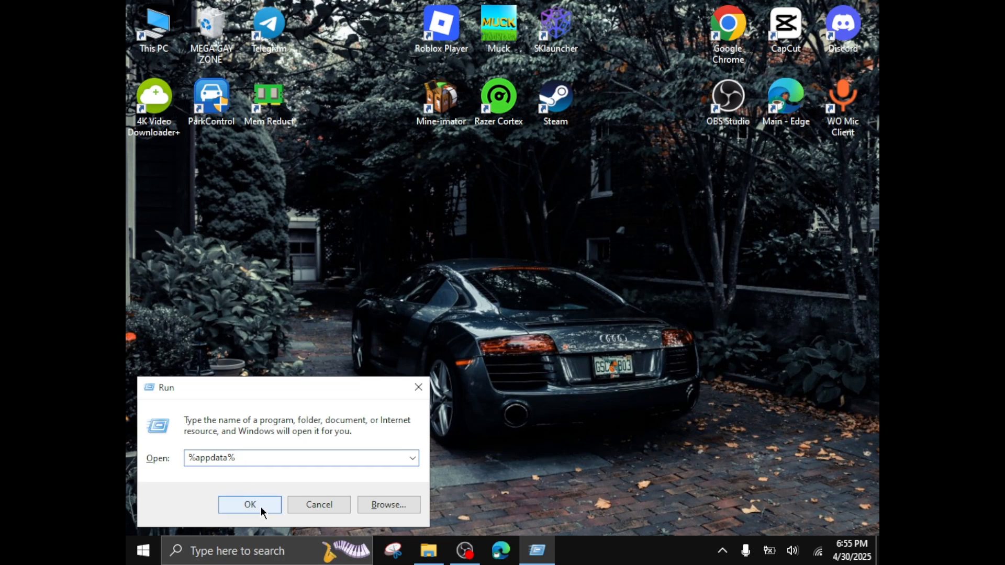
Step: Open the roaming AppData folder, then .minecraft, then its mods folder
left_click(249, 509)
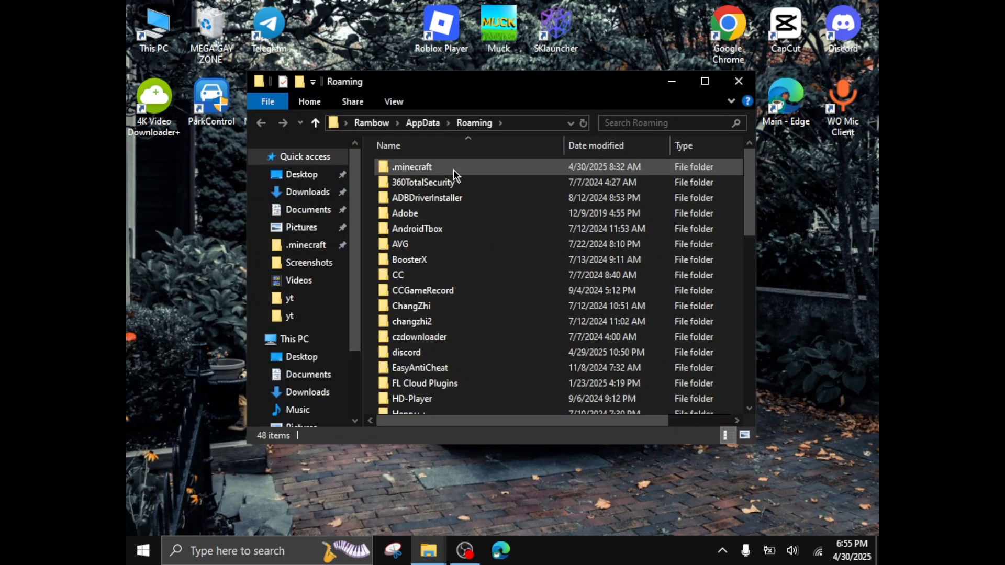
double_click(412, 166)
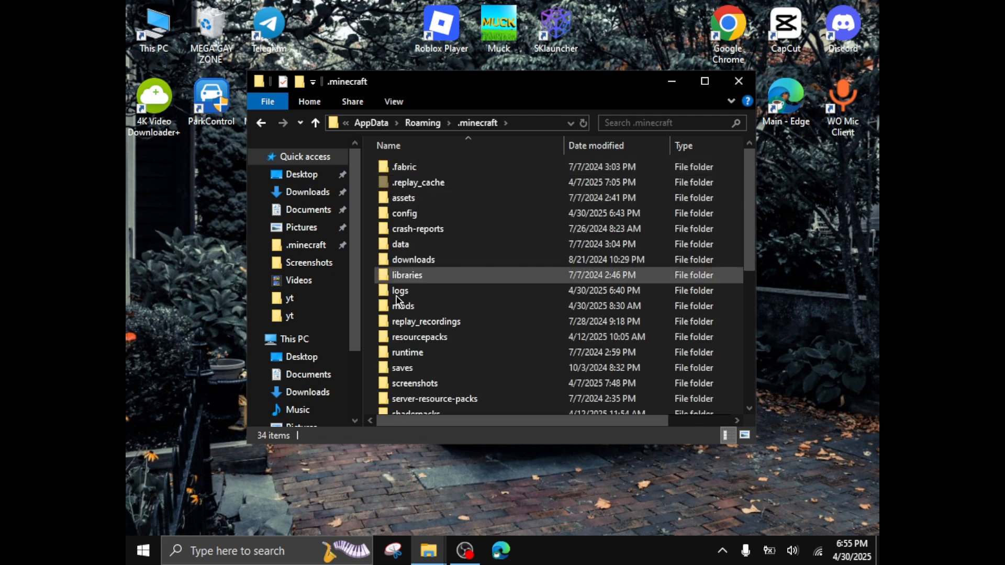
double_click(402, 306)
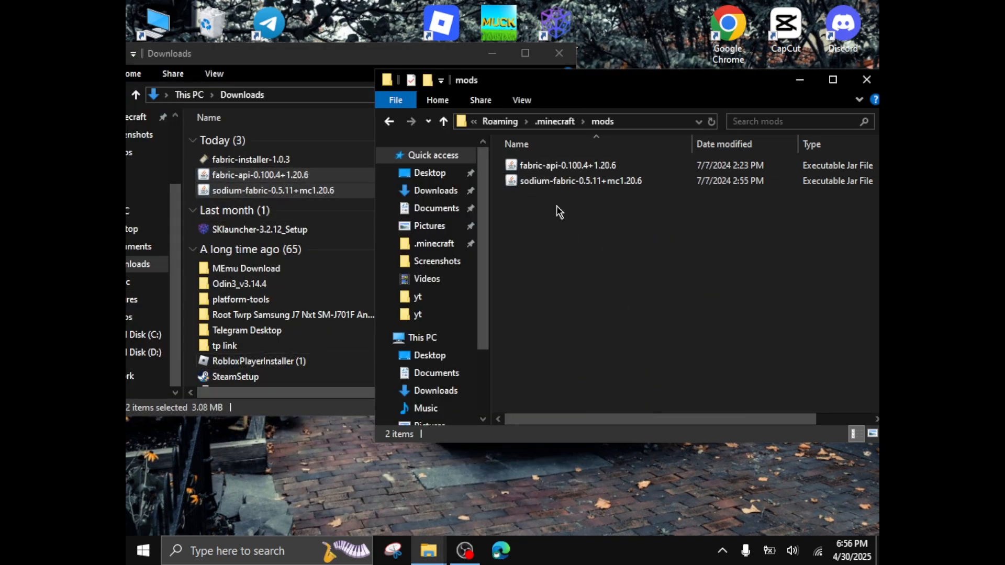
mouse_move(603, 242)
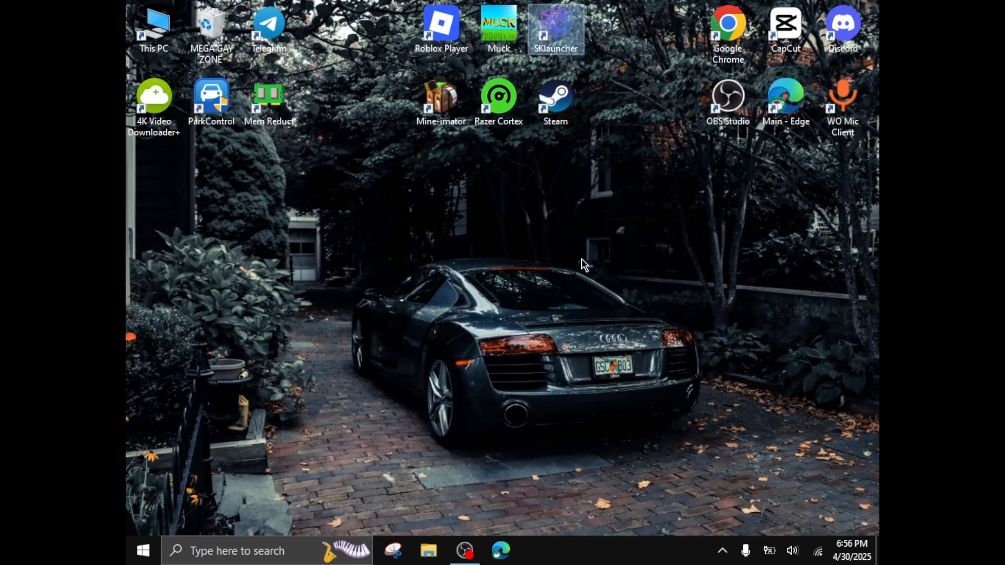
Step: Start SKlauncher and launch the fabric-loader-1.20.6 profile so Minecraft 1.20.6 begins loading
double_click(555, 25)
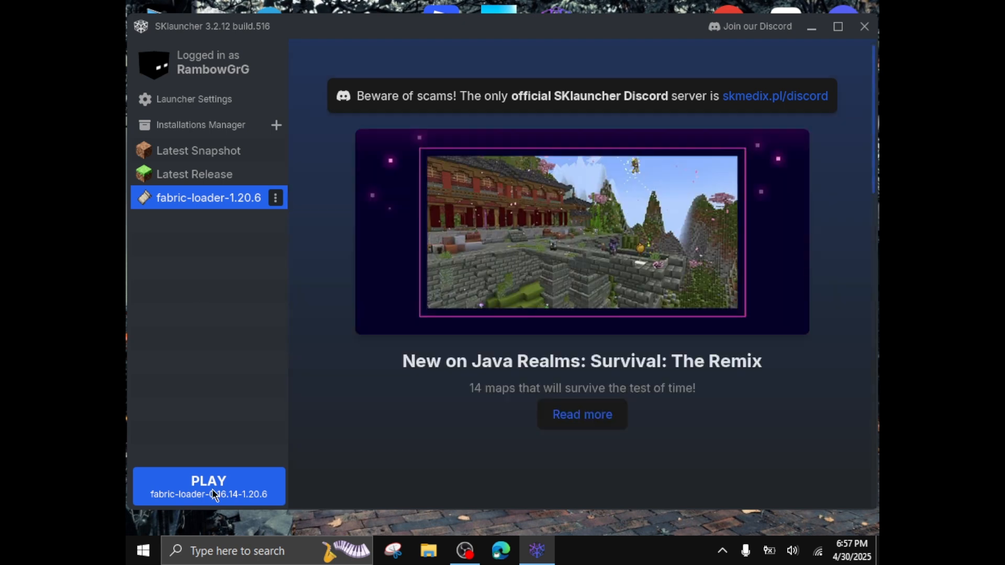
left_click(207, 486)
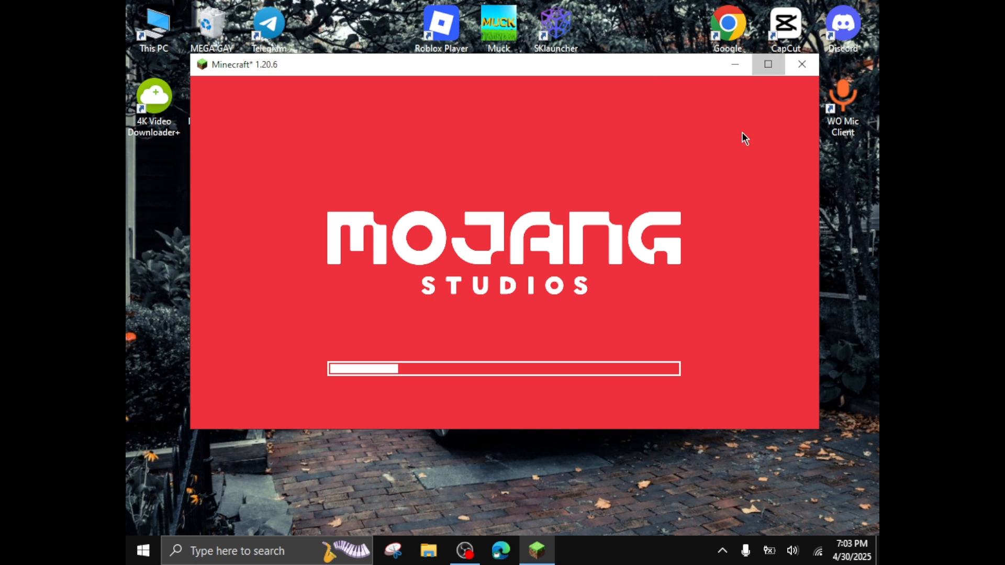
Step: Maximize the Minecraft window while the Mojang Studios loading bar progresses
left_click(768, 64)
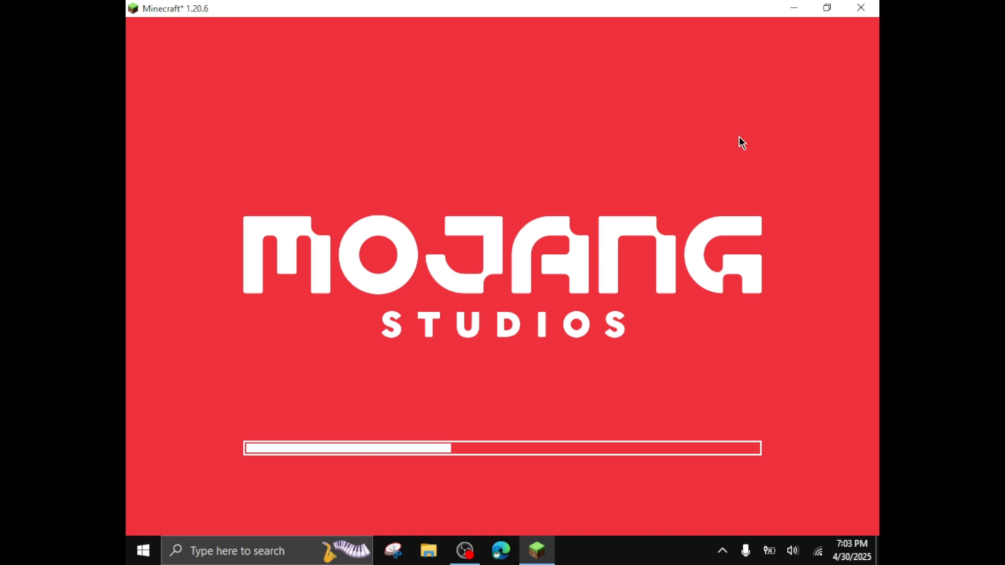
mouse_move(561, 379)
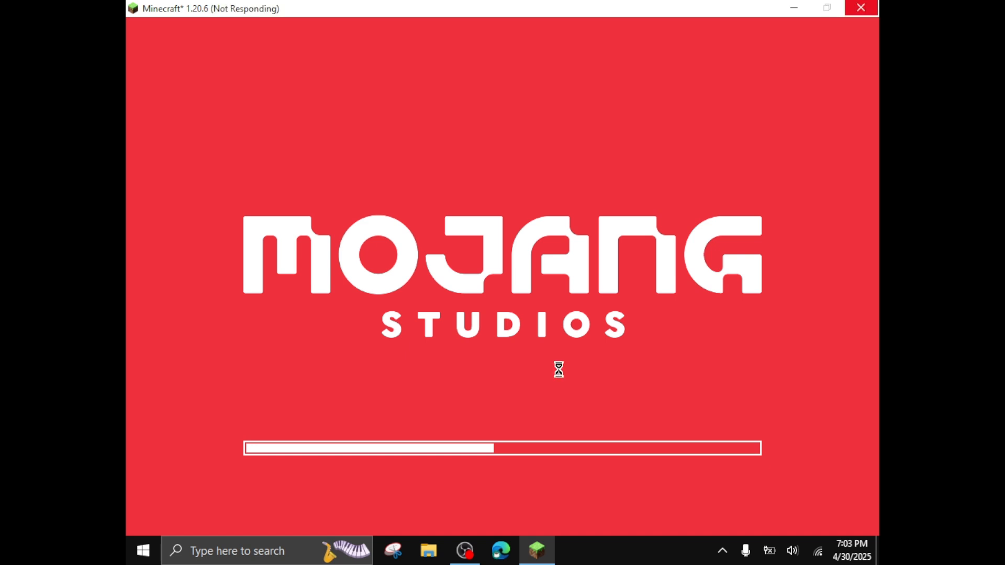
mouse_move(472, 387)
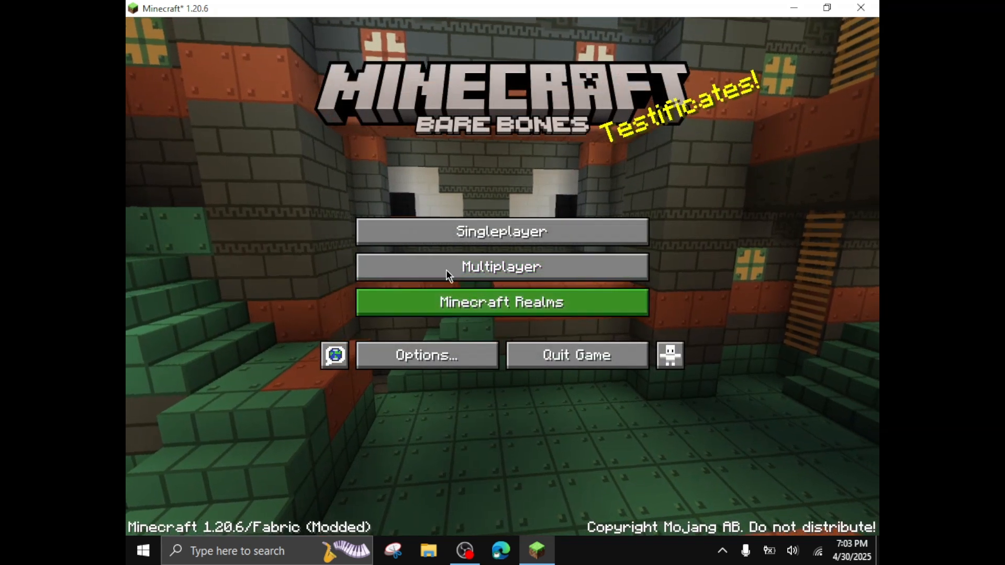
mouse_move(426, 355)
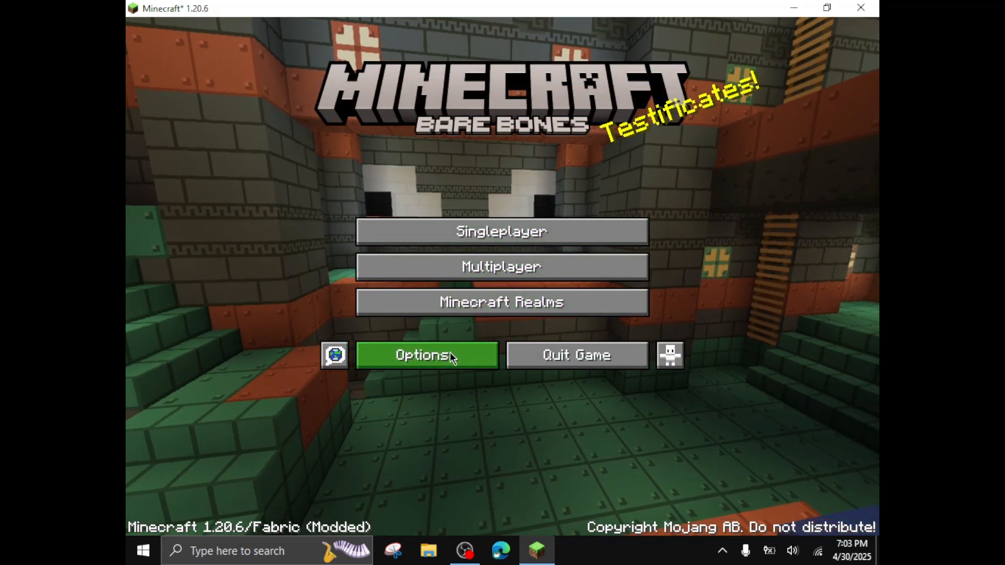
Step: Reach Sodium's Video Settings and review the Advanced, General and Quality pages
left_click(427, 355)
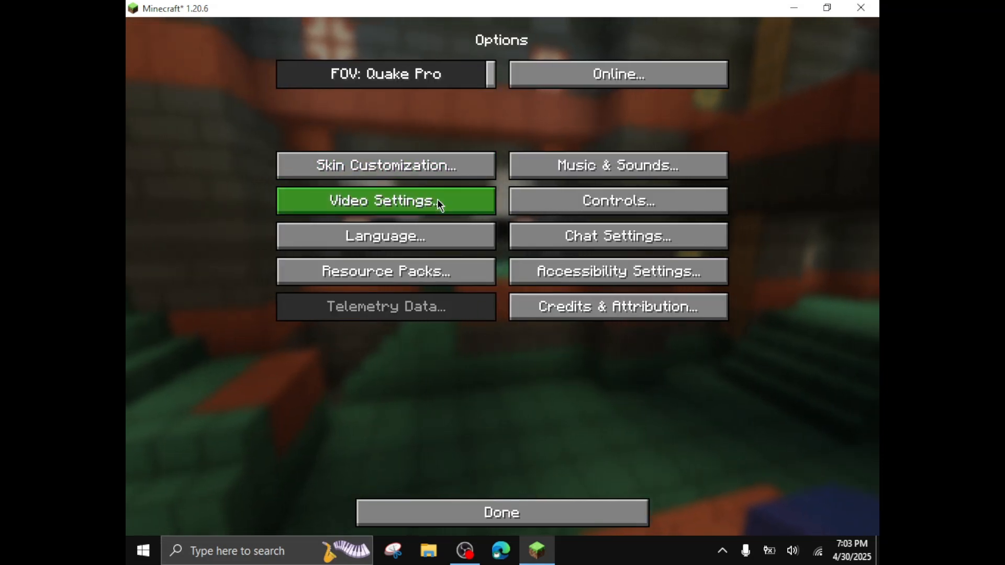
left_click(384, 201)
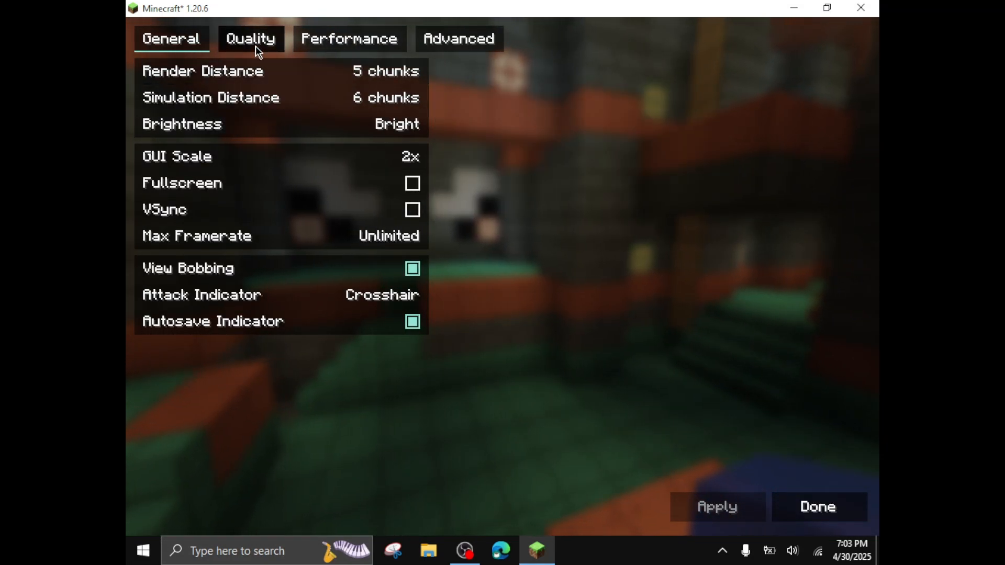
left_click(459, 39)
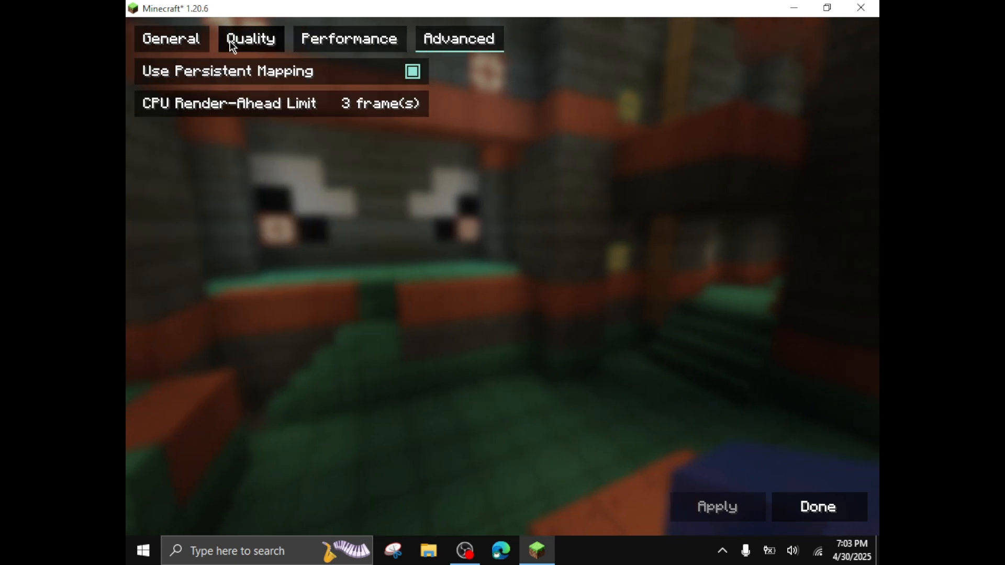
left_click(170, 39)
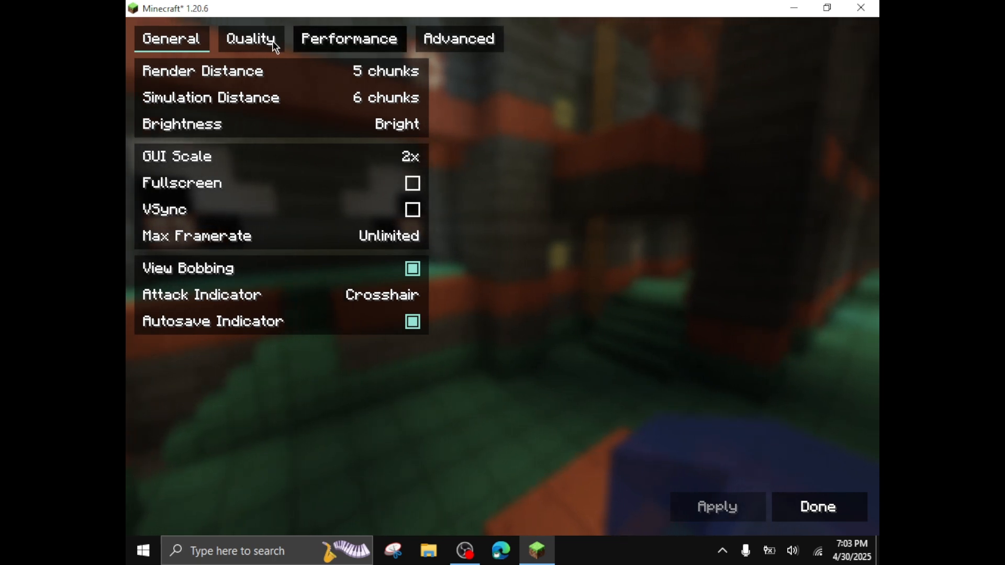
left_click(250, 39)
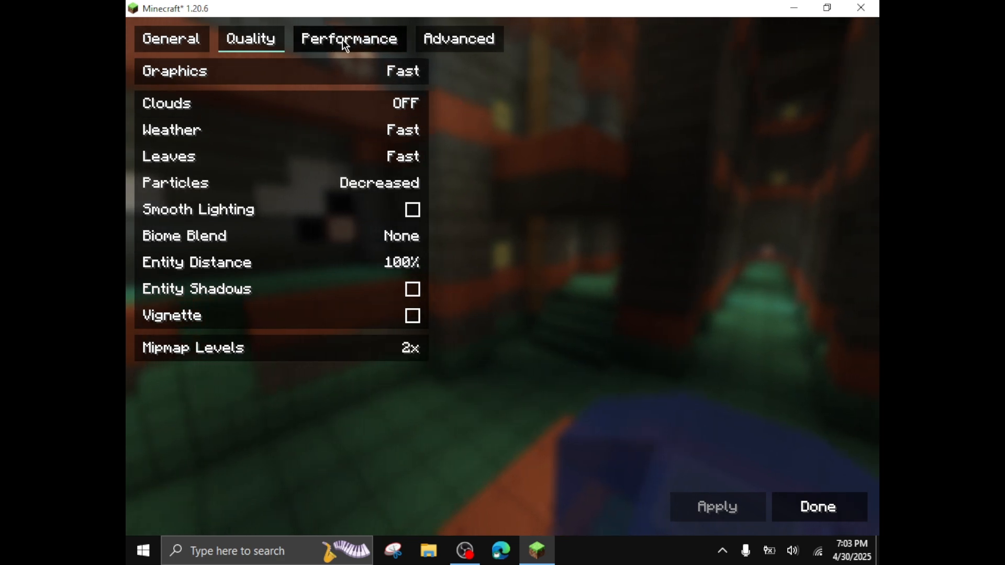
Step: Review the Performance and Advanced pages, leave the settings and quit the game to the desktop
left_click(350, 38)
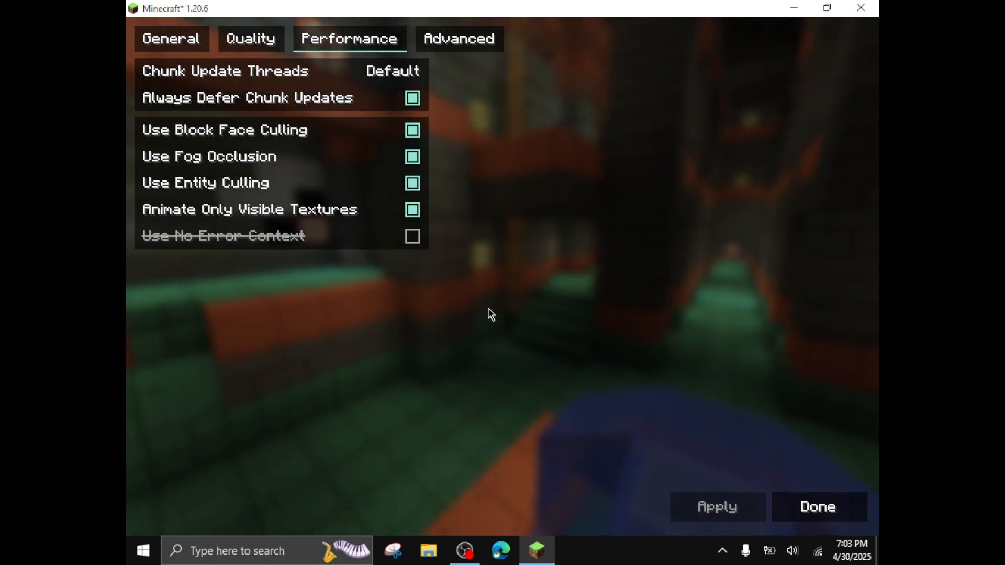
left_click(458, 38)
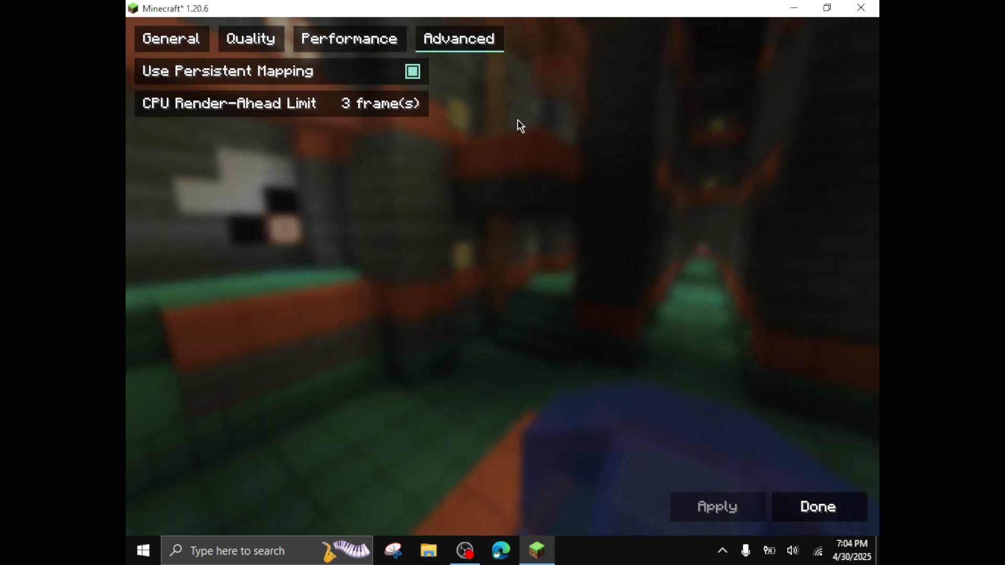
left_click(817, 507)
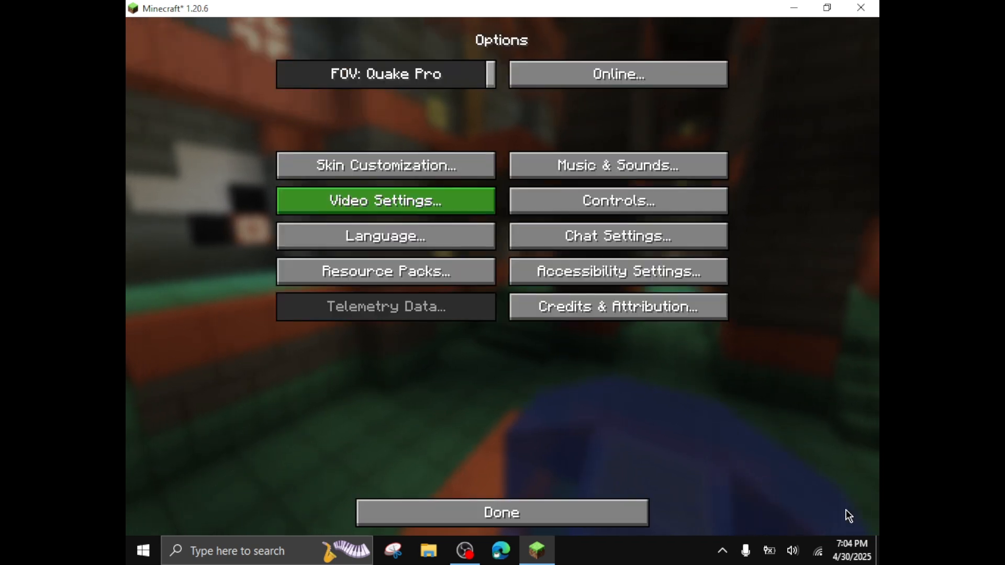
left_click(502, 513)
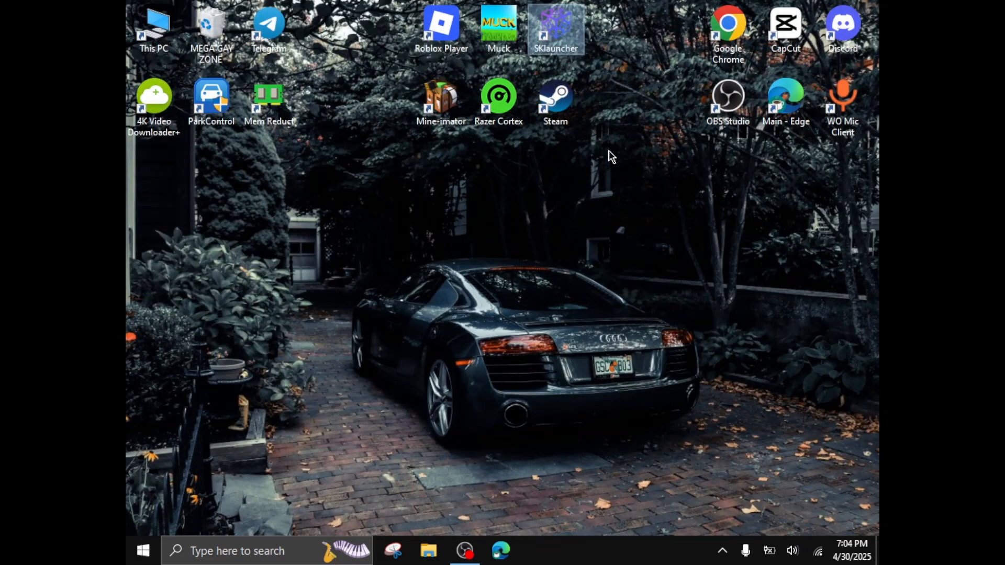
double_click(554, 25)
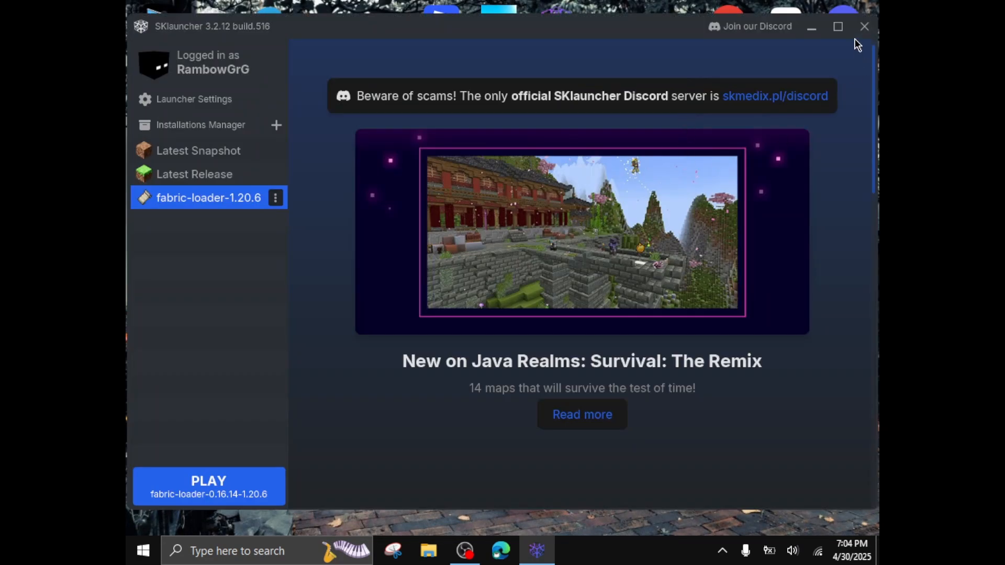
left_click(864, 26)
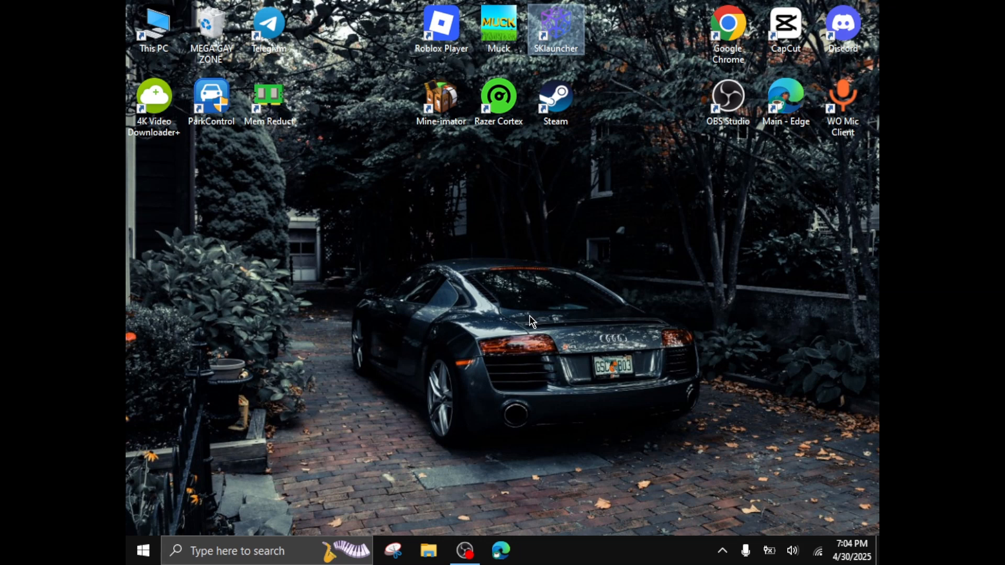
mouse_move(545, 266)
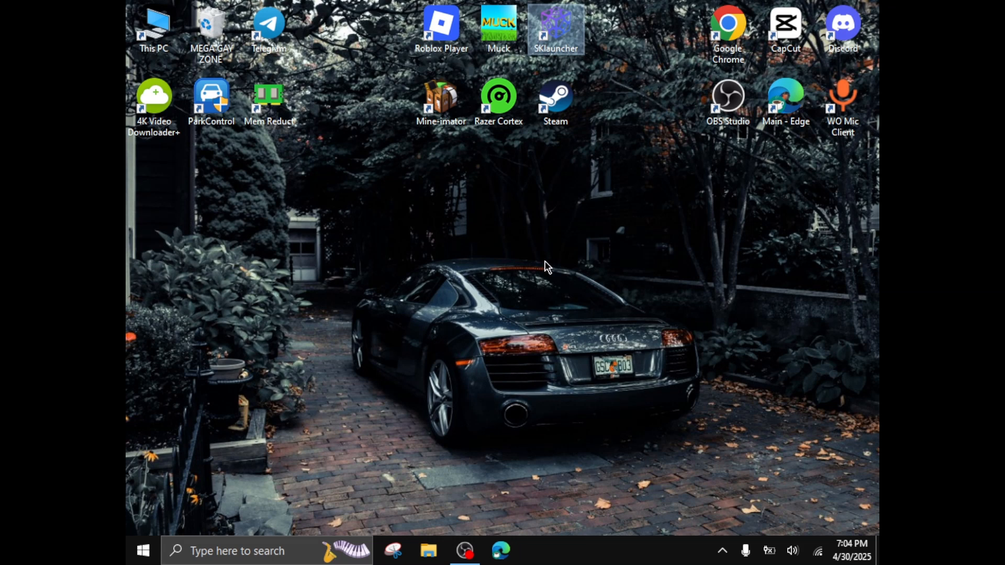
mouse_move(555, 204)
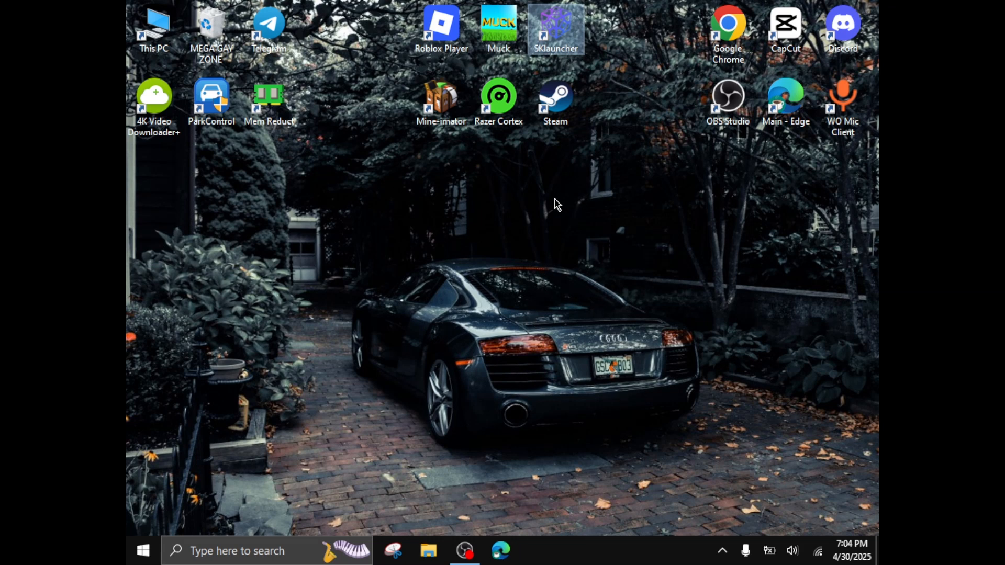
mouse_move(753, 254)
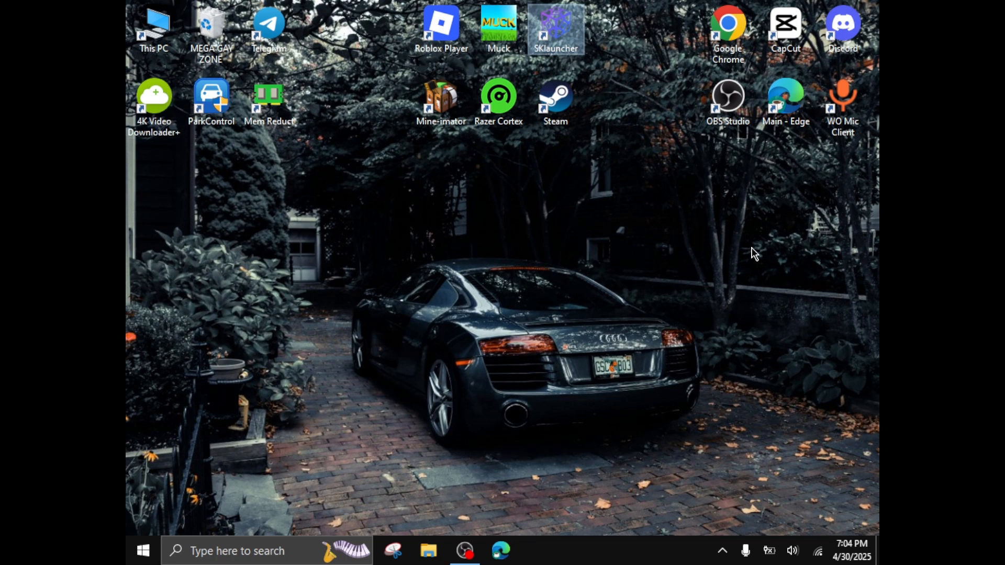